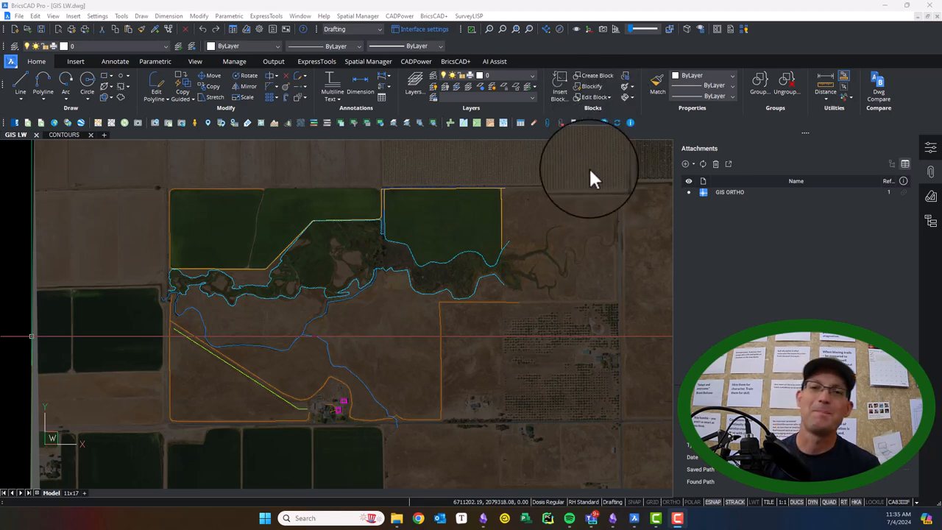
mouse_move(563, 125)
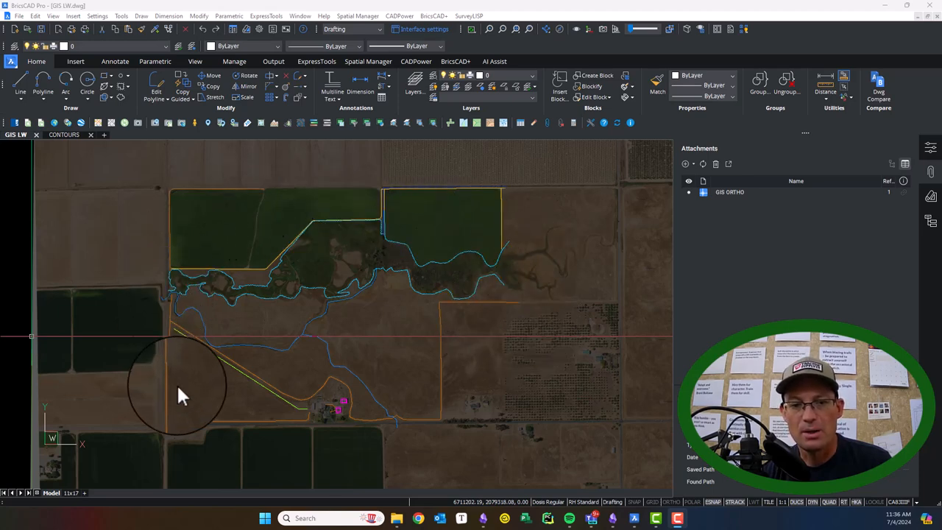
mouse_move(416, 176)
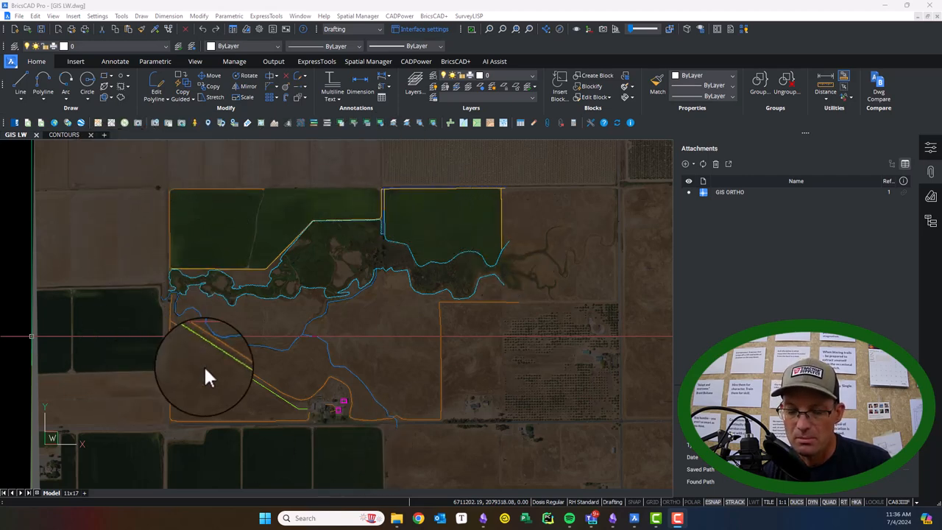
mouse_move(435, 243)
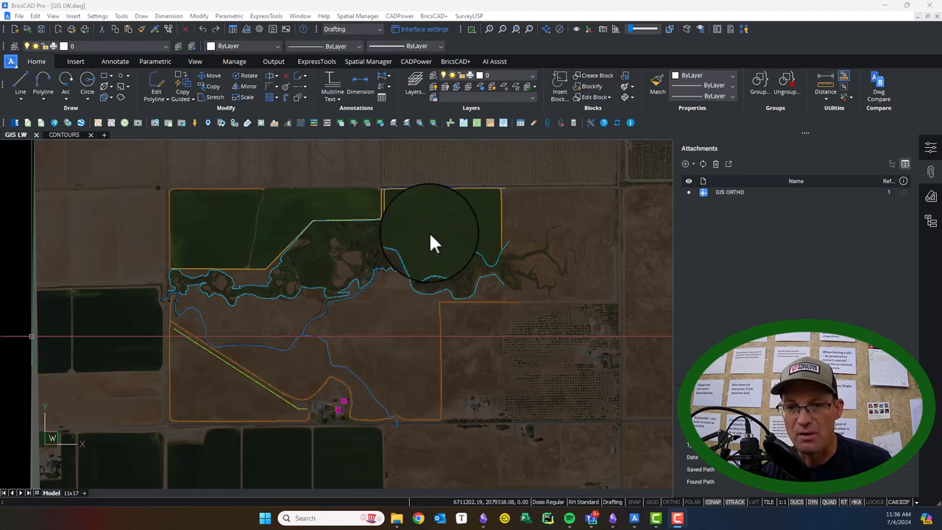
mouse_move(412, 379)
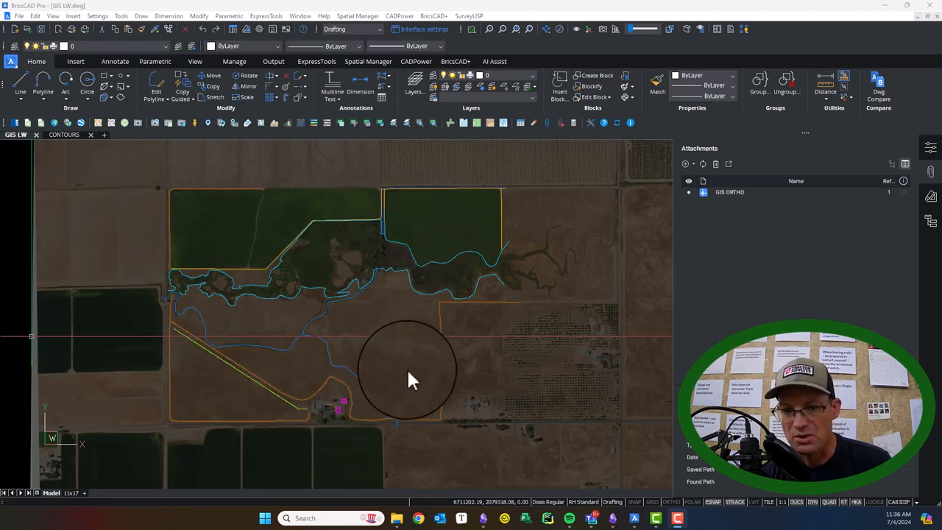
mouse_move(486, 224)
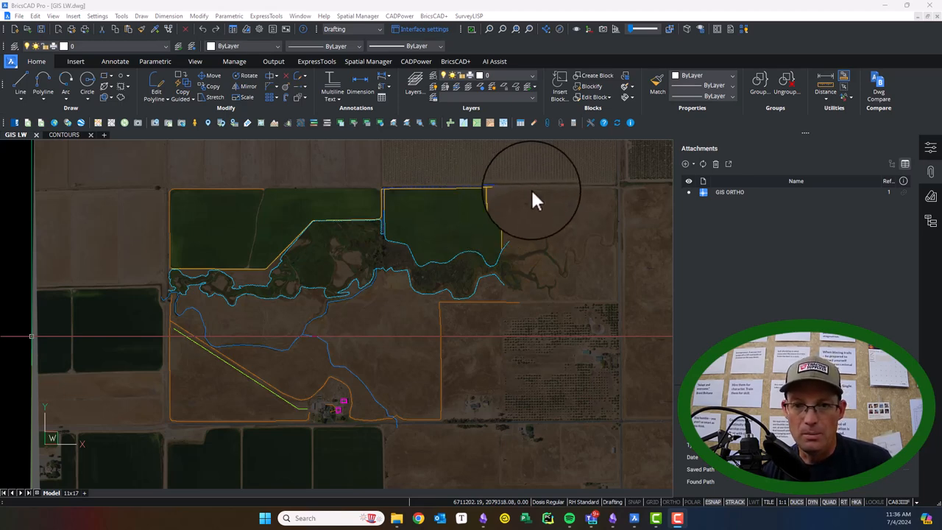
mouse_move(522, 307)
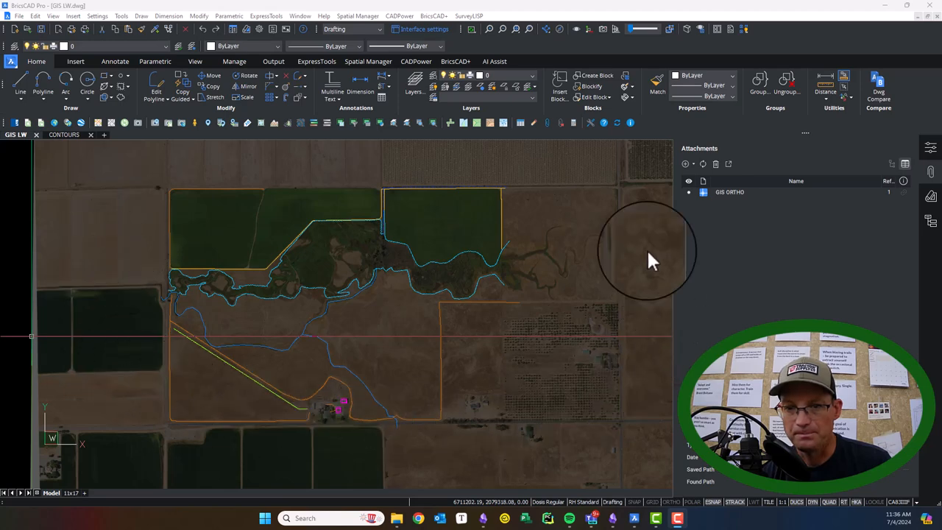
mouse_move(335, 231)
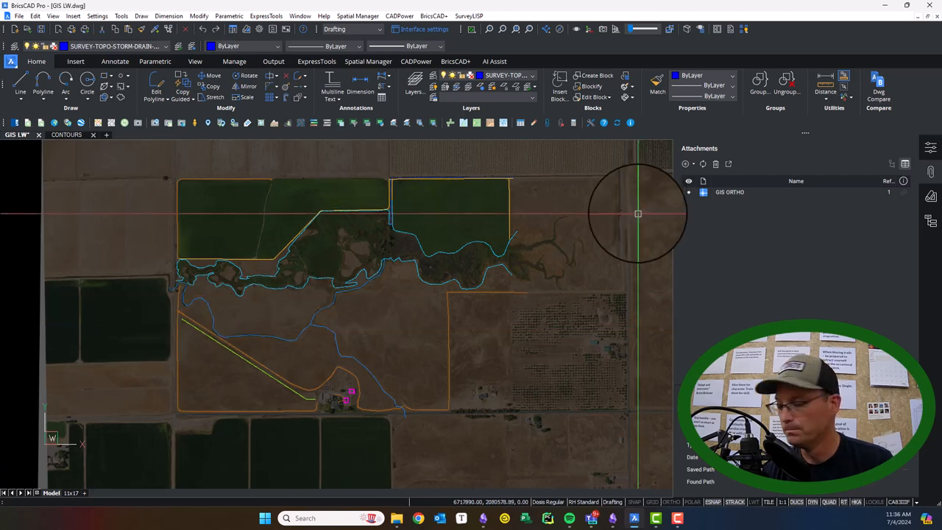
mouse_move(186, 383)
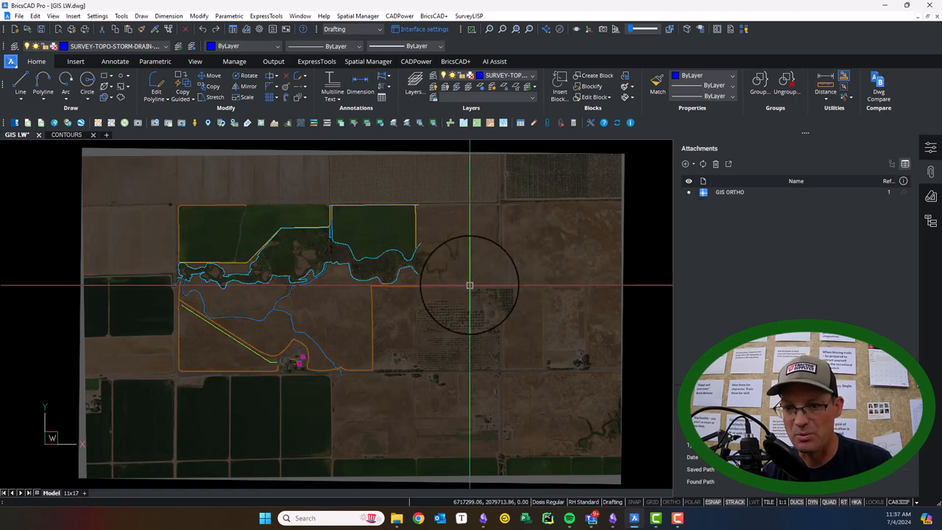
mouse_move(427, 276)
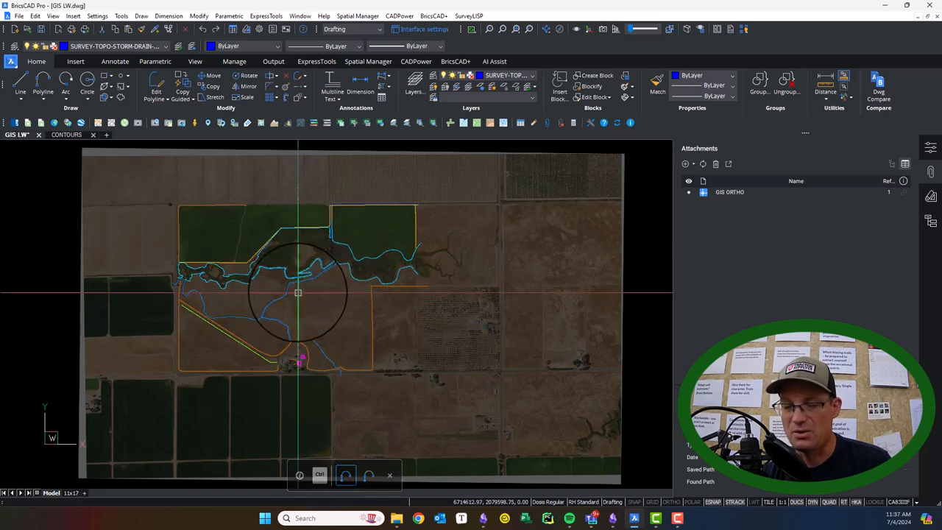
mouse_move(389, 192)
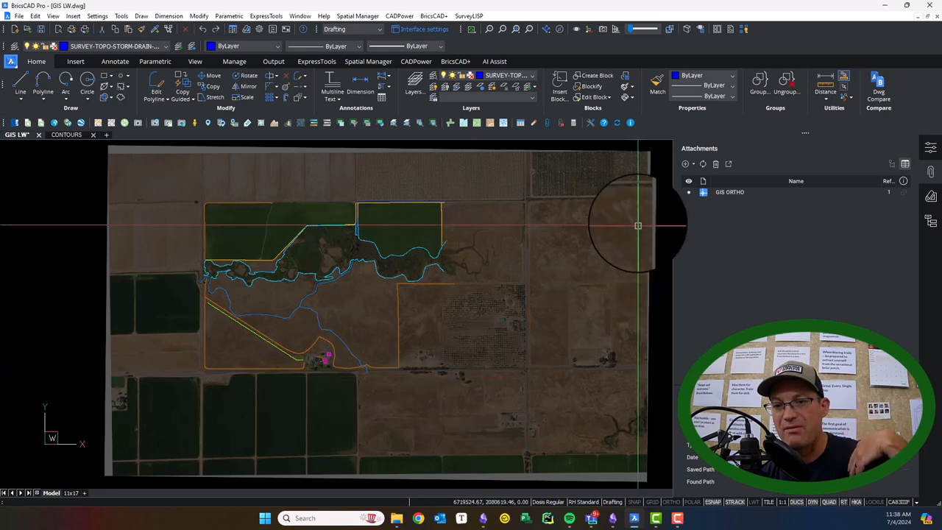
mouse_move(578, 322)
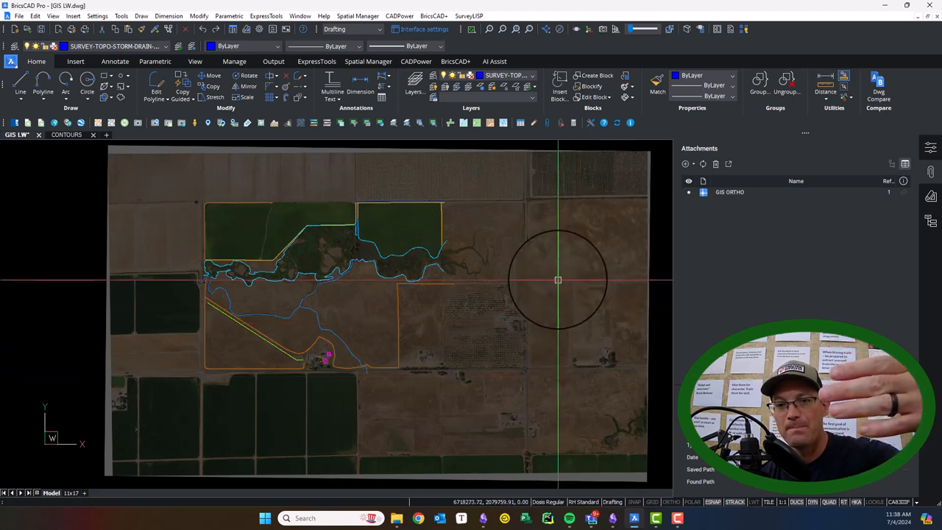
mouse_move(462, 343)
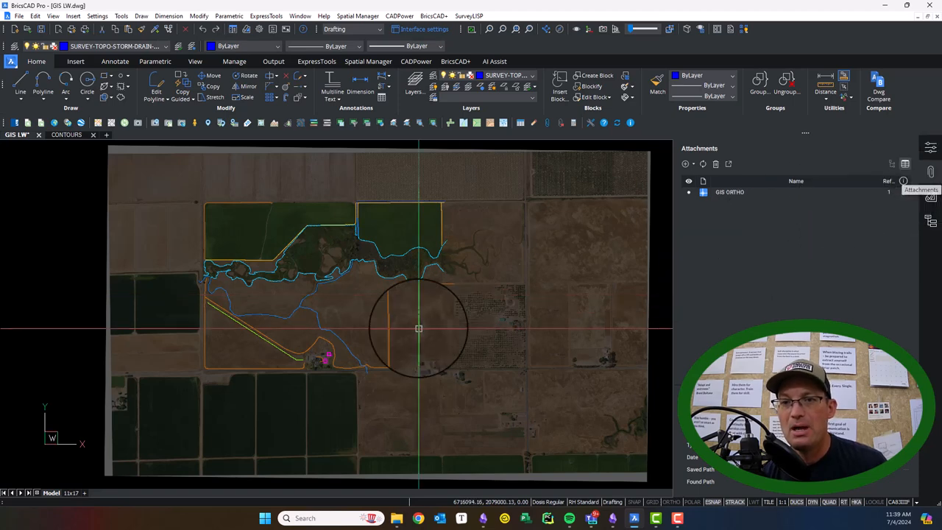
mouse_move(420, 241)
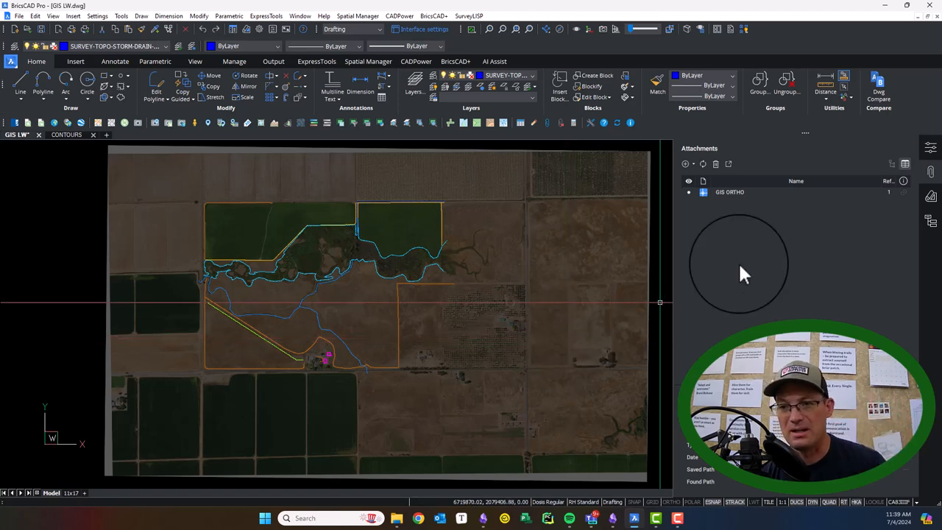
mouse_move(898, 198)
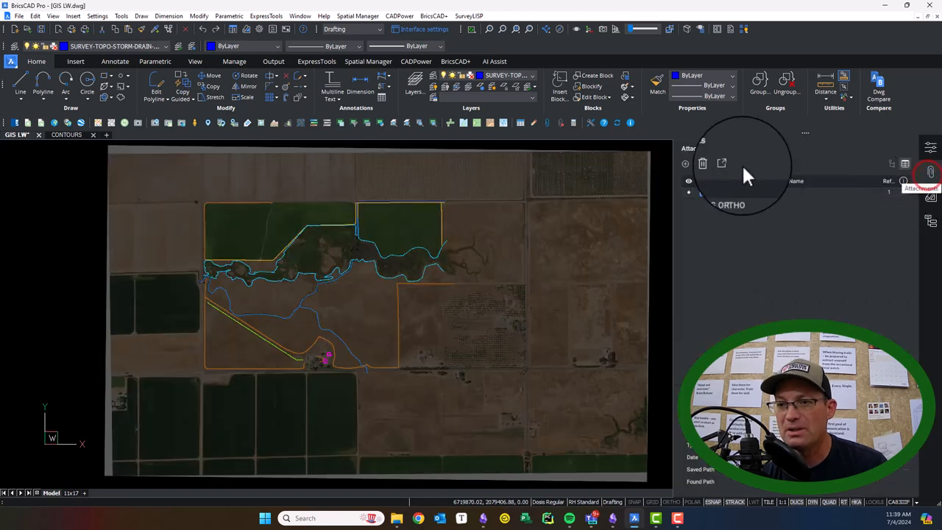
- Attach Topo\CONTOURS.dwg as an xref at insertion 0,0 and scale 1
left_click(721, 164)
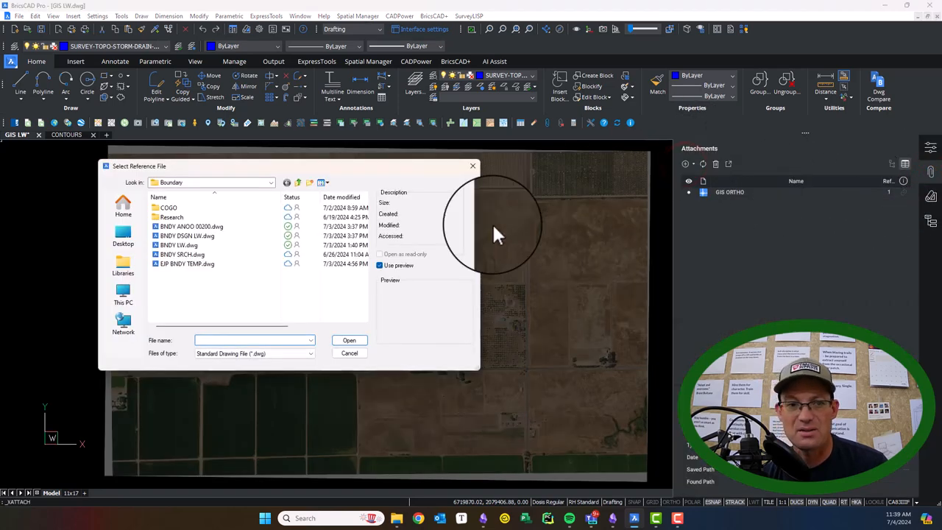
left_click(272, 182)
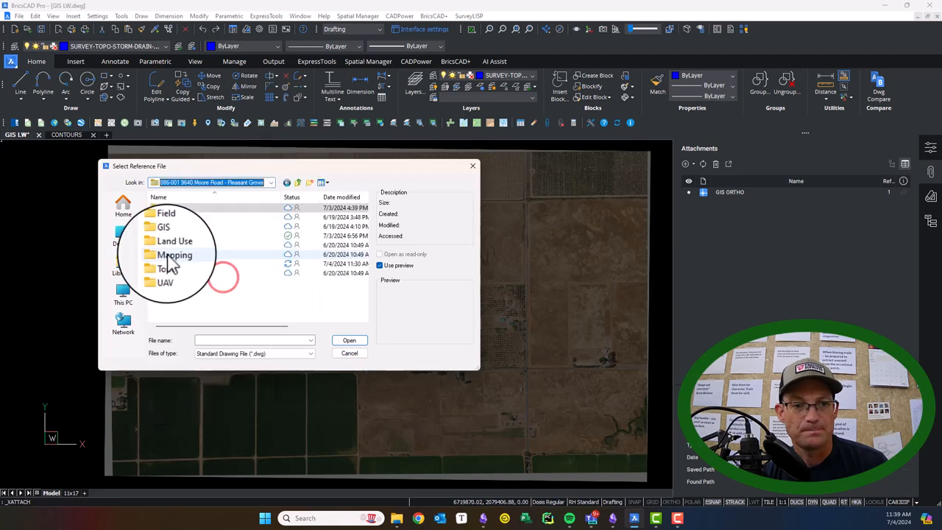
double_click(175, 255)
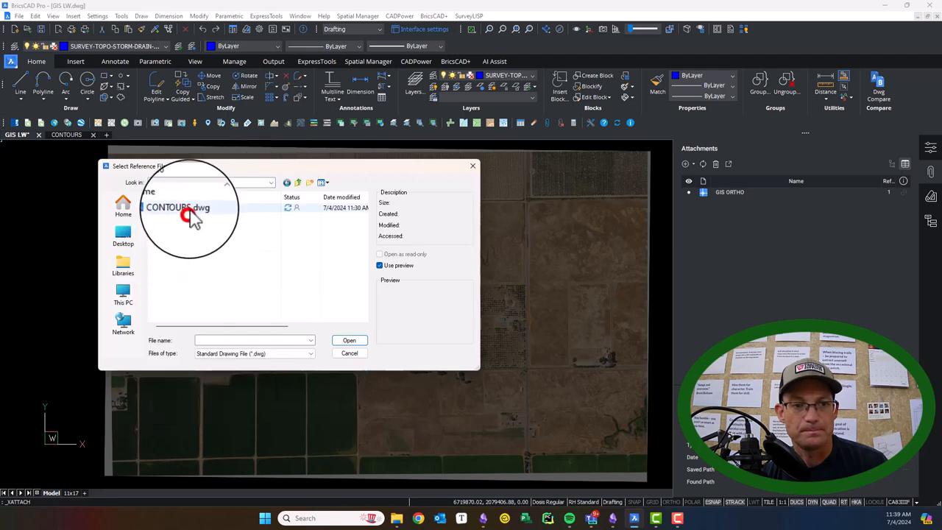
left_click(349, 340)
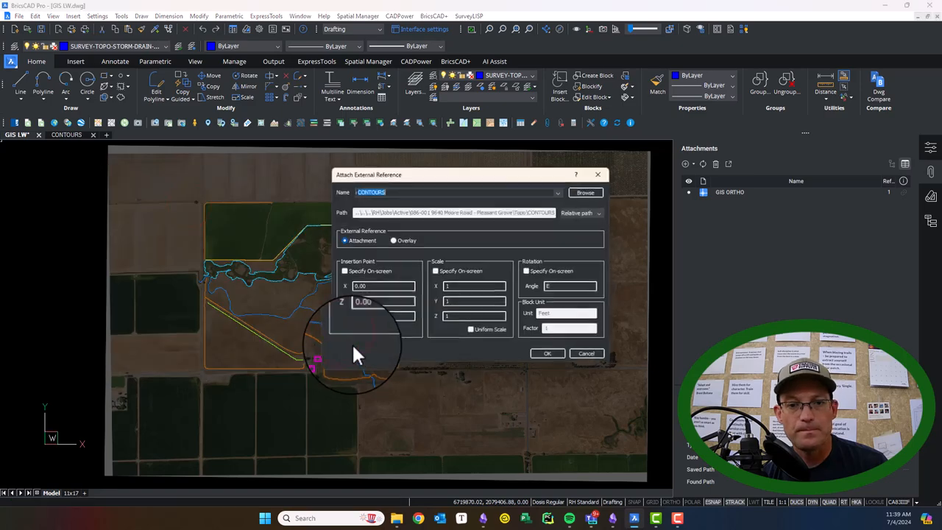
left_click(547, 354)
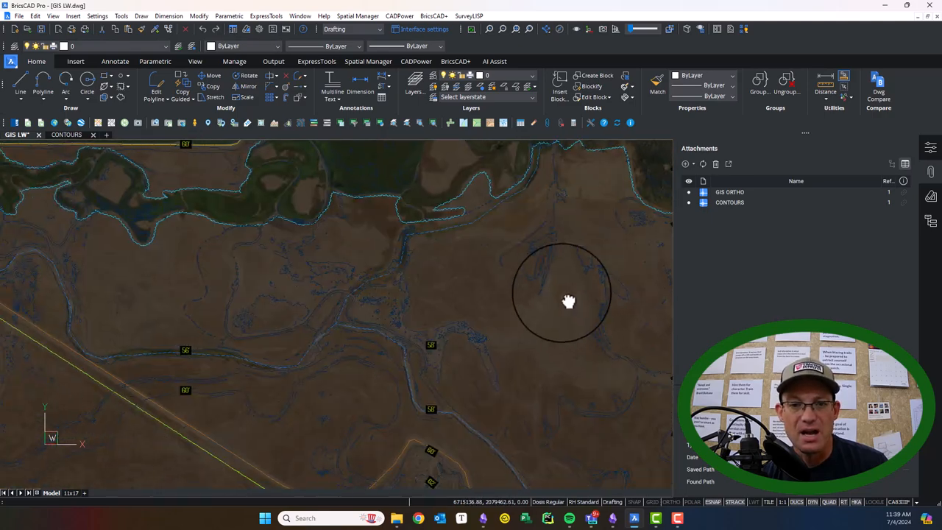
- Send the ortho image to the back via Draw Order so contours and linework show on top
left_click_drag(569, 302, 338, 305)
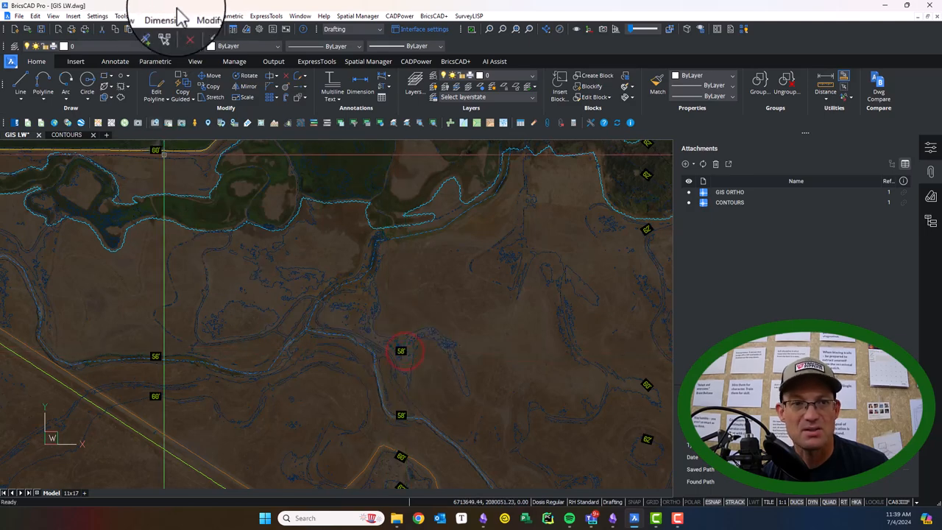
left_click(122, 16)
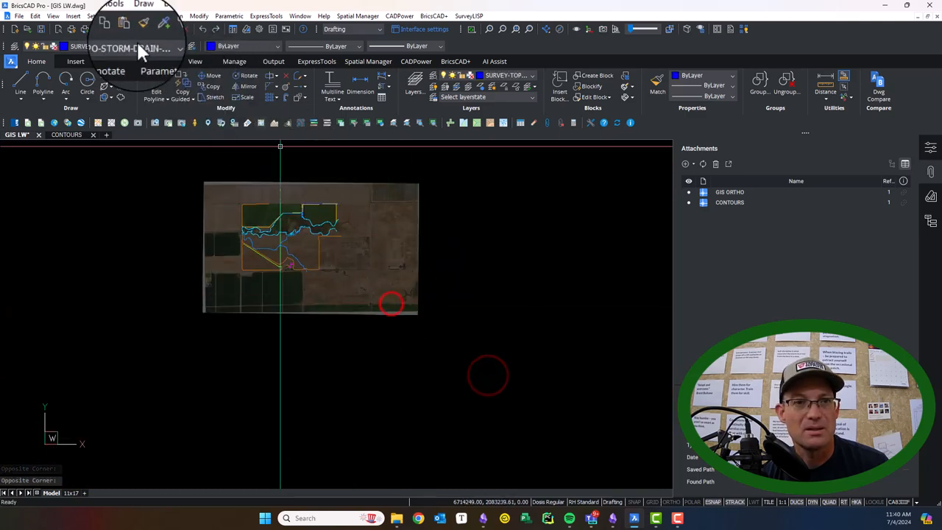
left_click(145, 16)
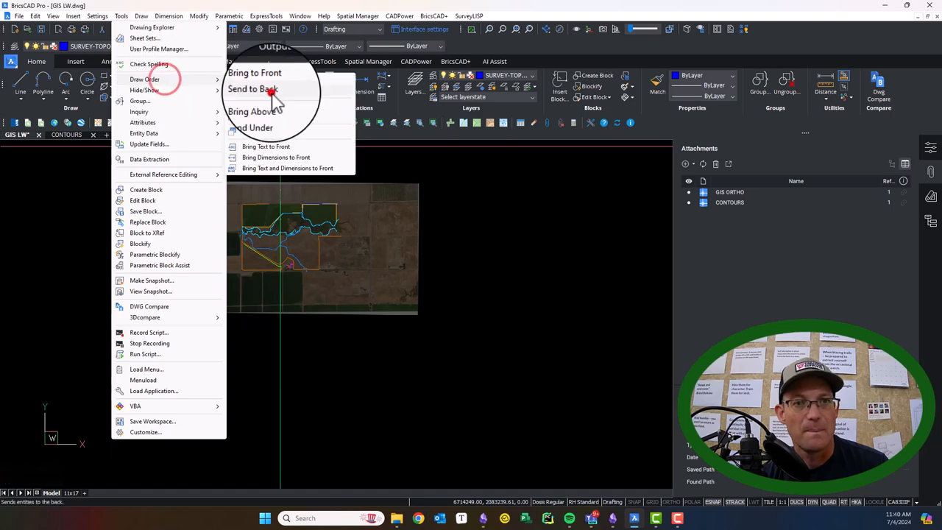
left_click(252, 90)
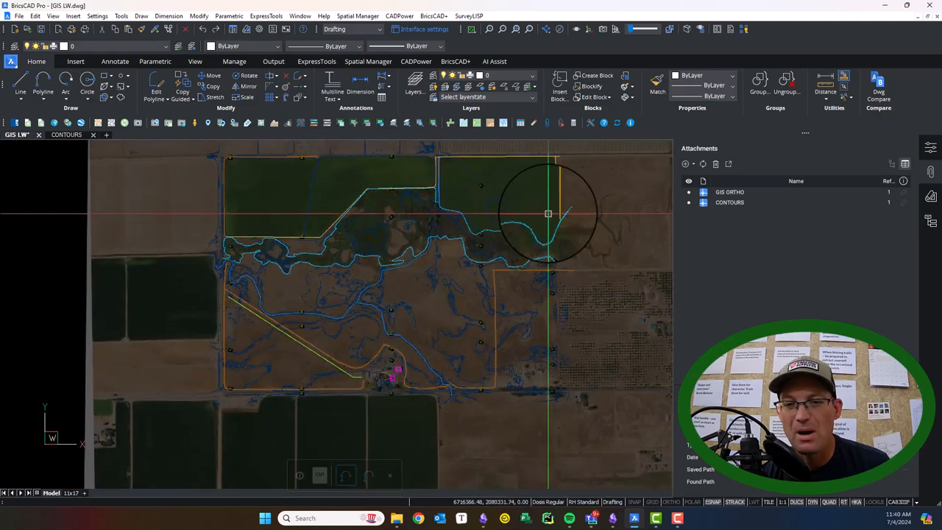
scroll("up", 3)
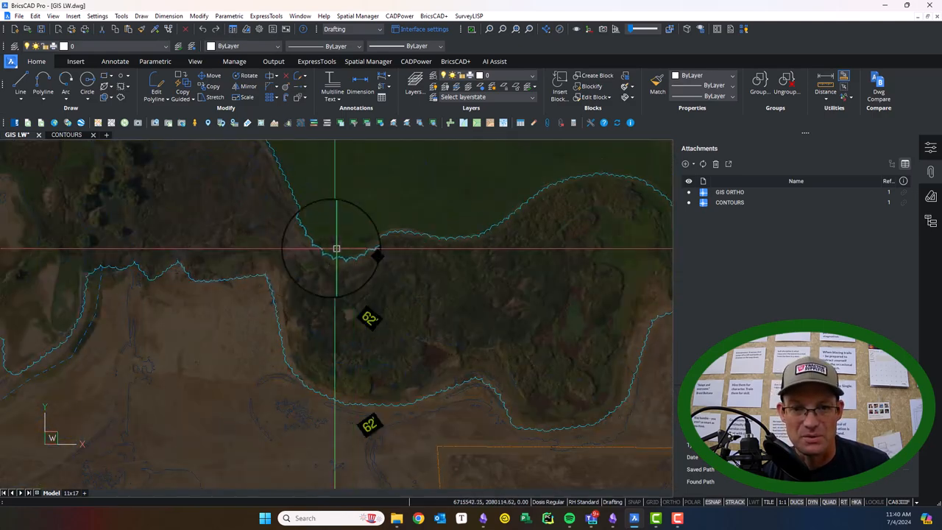
left_click_drag(337, 250, 427, 351)
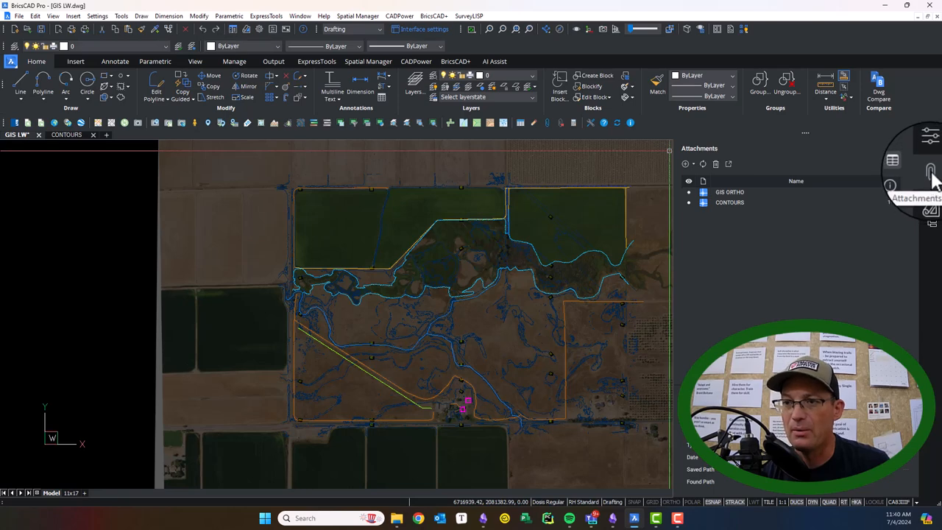
- Attach Boundary\BNDY LW.dwg as an xref with default insertion and scale
left_click(682, 158)
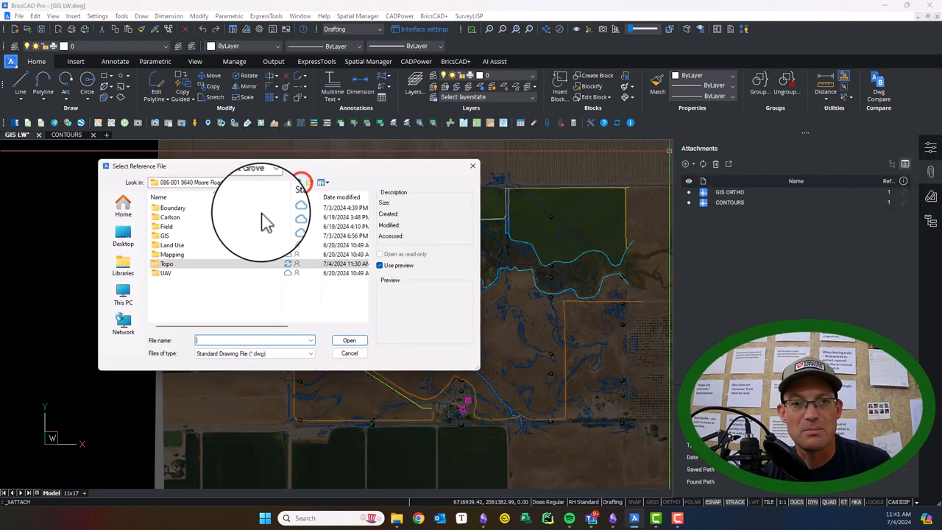
double_click(172, 207)
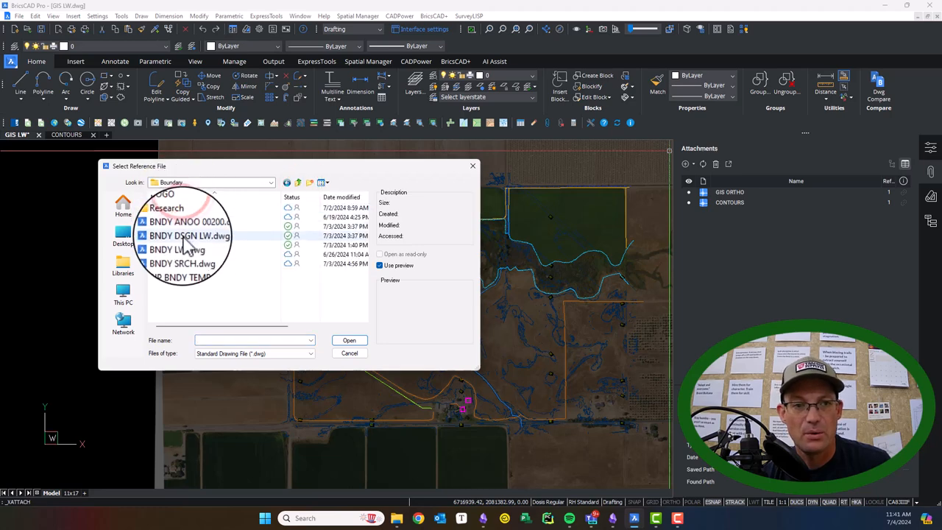
left_click(177, 244)
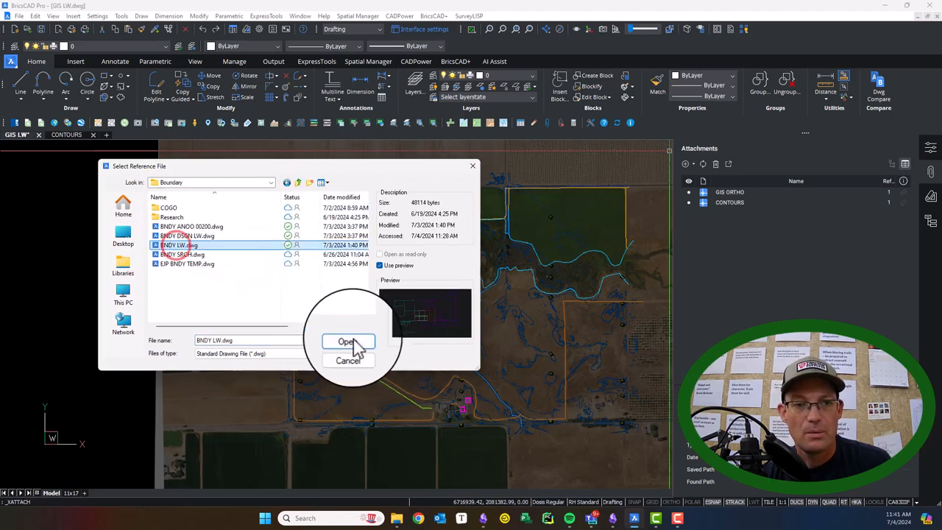
left_click(348, 341)
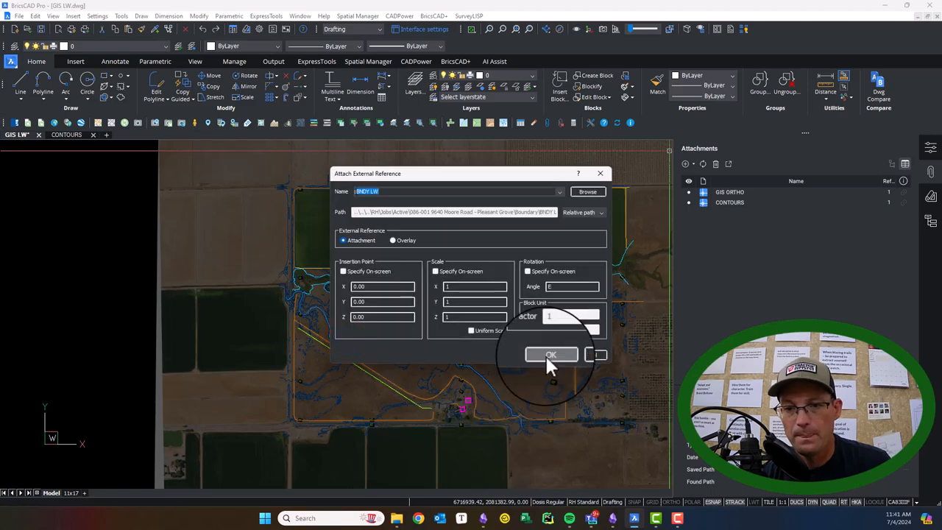
left_click(552, 355)
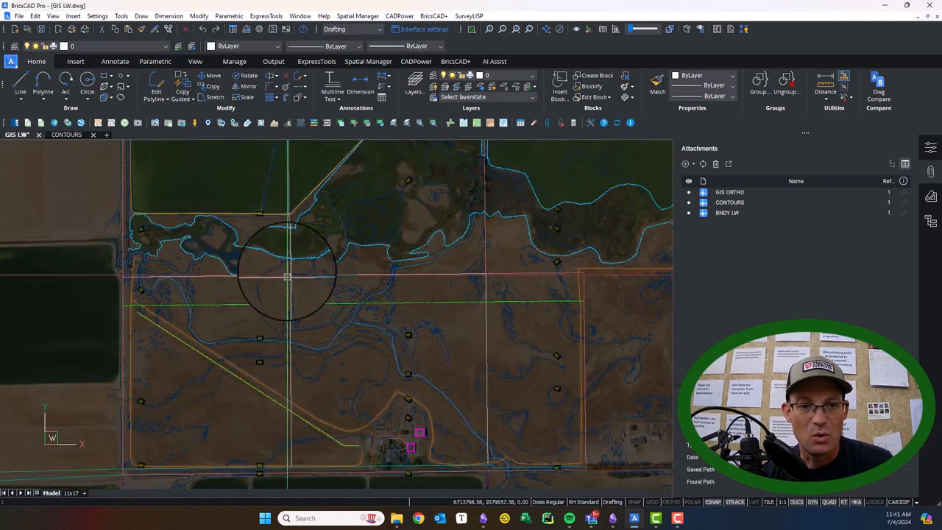
mouse_move(493, 247)
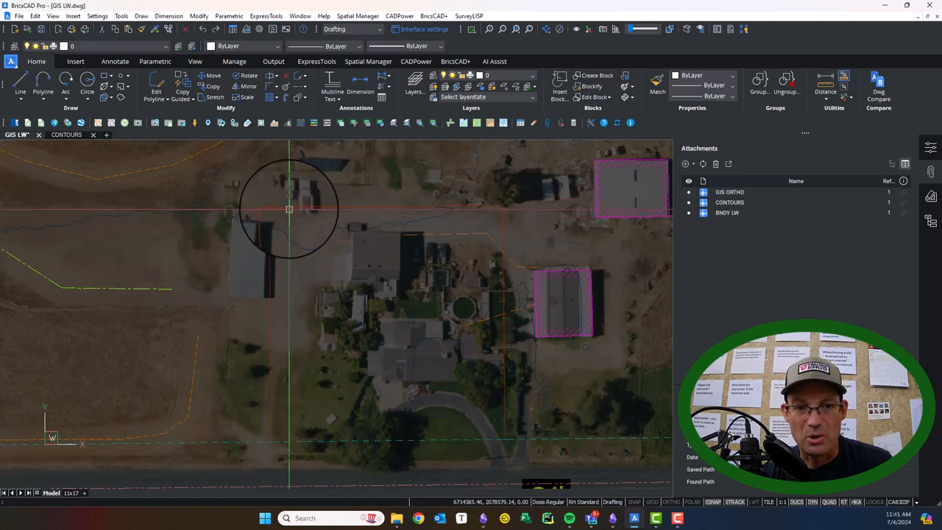
mouse_move(326, 399)
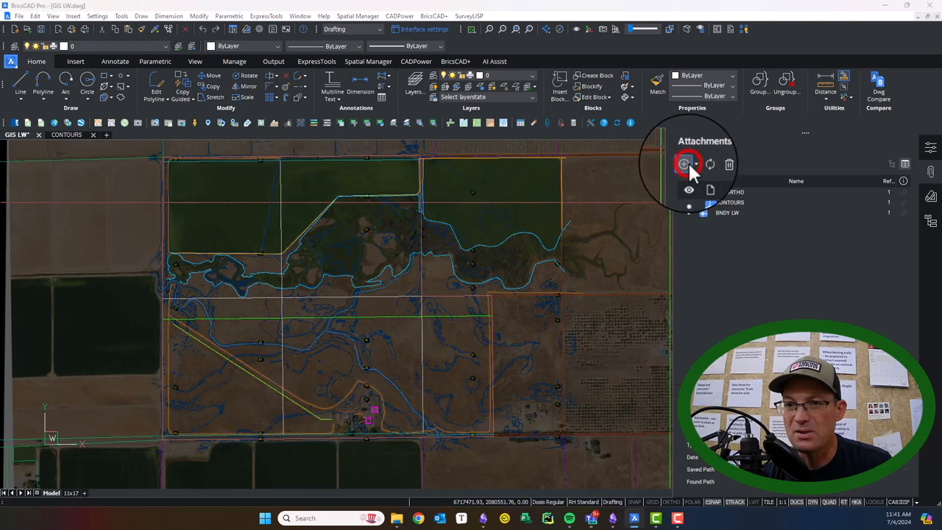
- Browse from the RH folder through Jobs > Active > 086-001 into the GIS folder
left_click(685, 163)
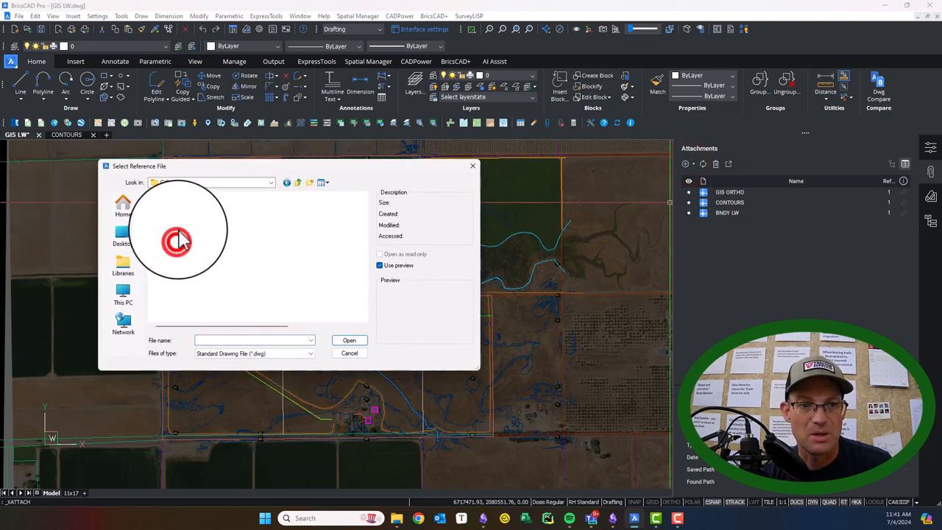
left_click(270, 182)
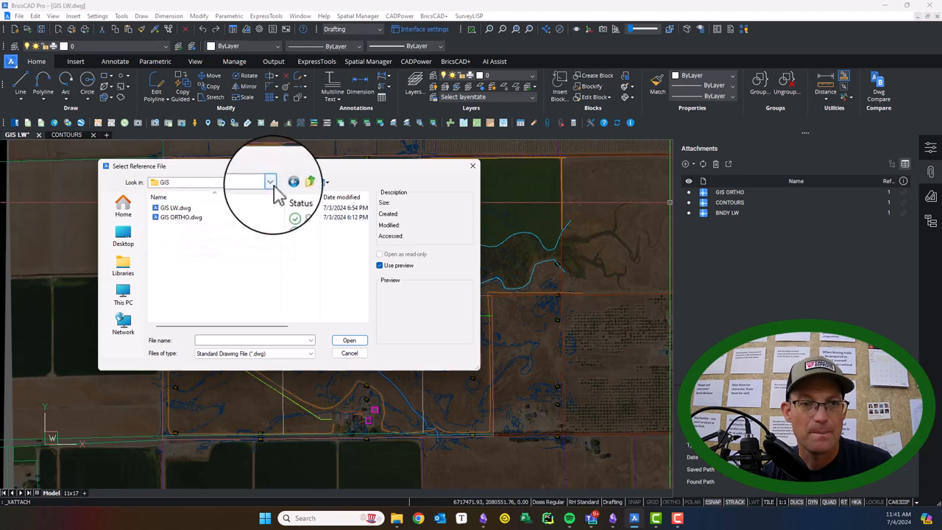
left_click(271, 182)
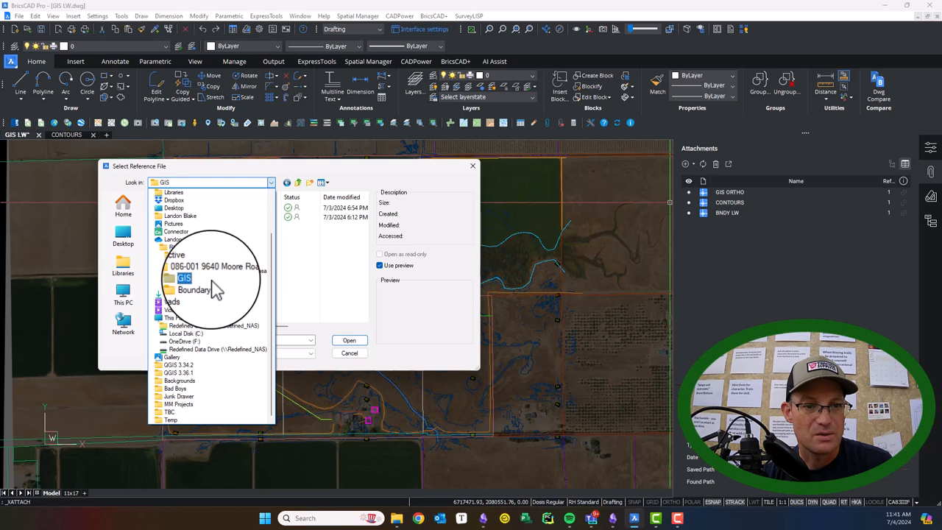
left_click(185, 341)
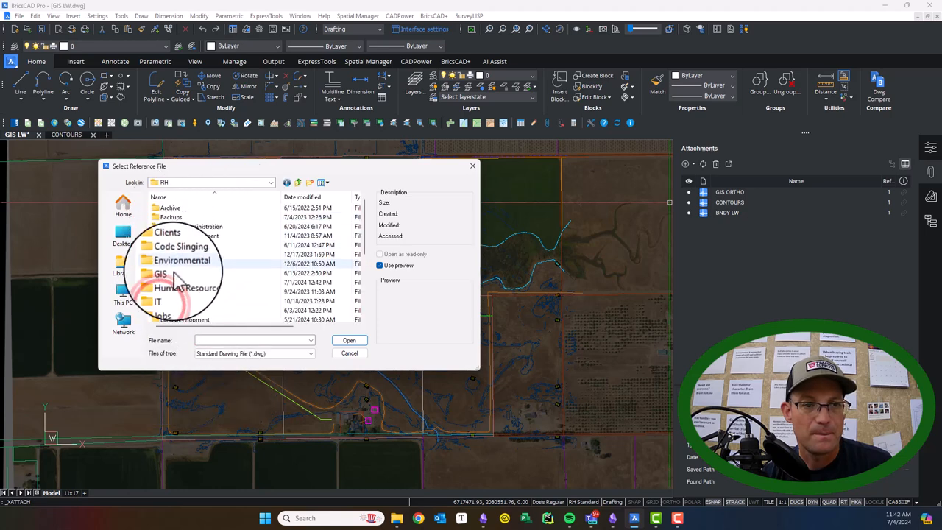
double_click(161, 318)
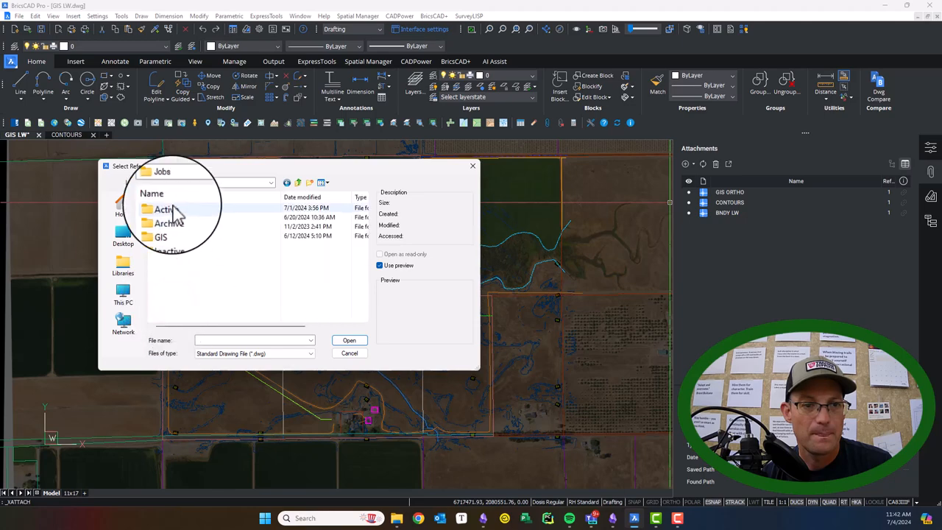
double_click(163, 210)
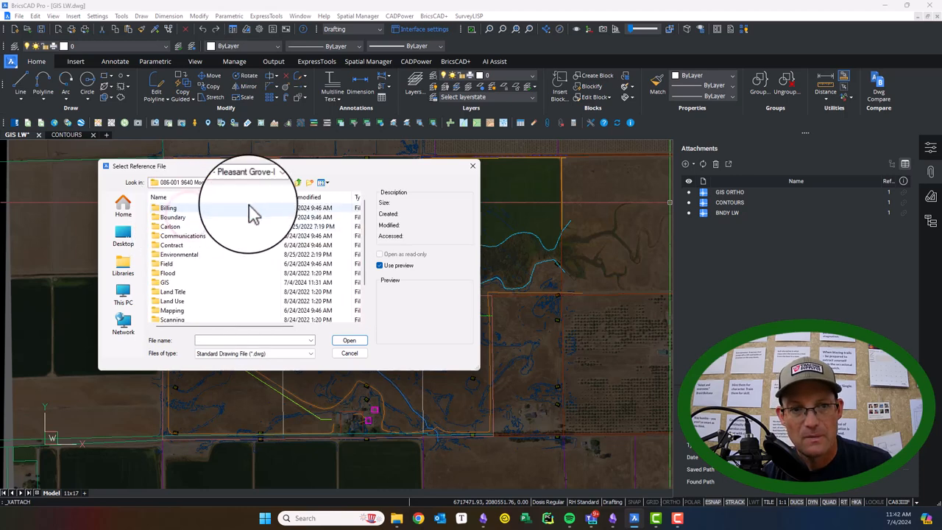
left_click(271, 182)
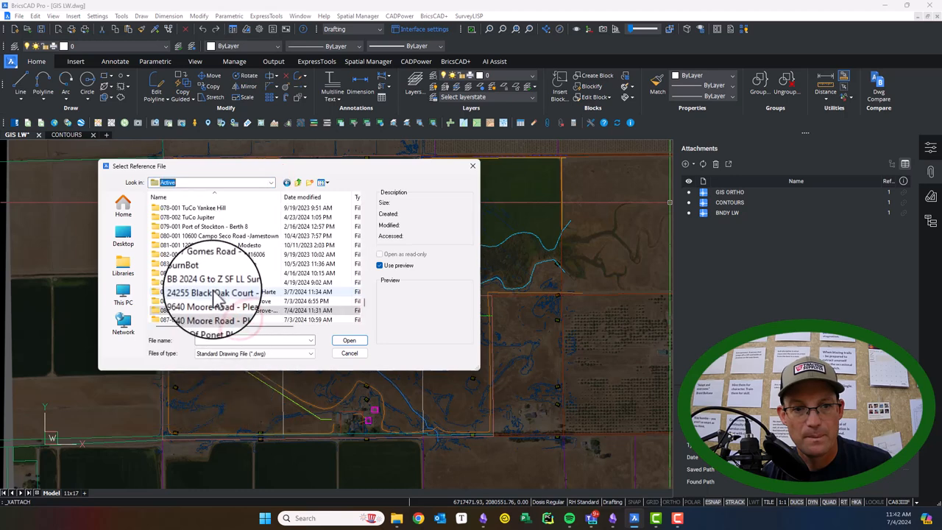
double_click(210, 307)
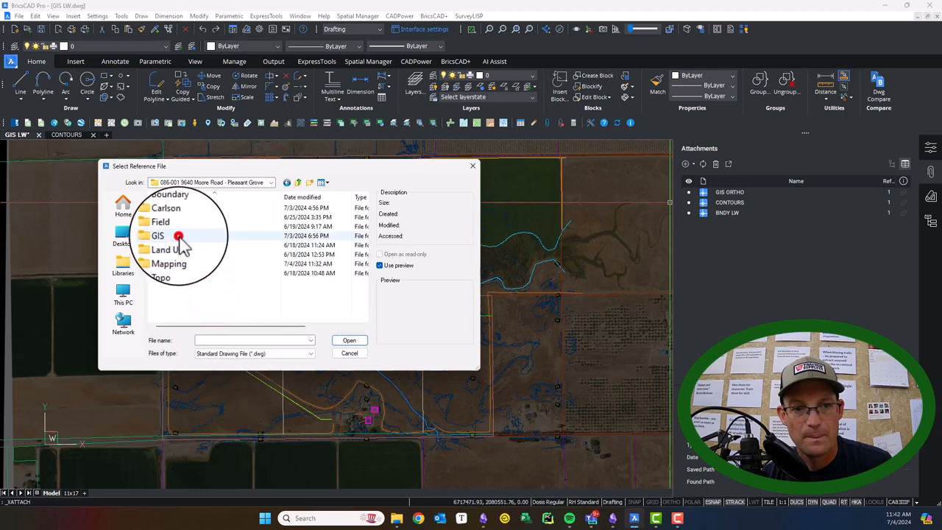
double_click(159, 236)
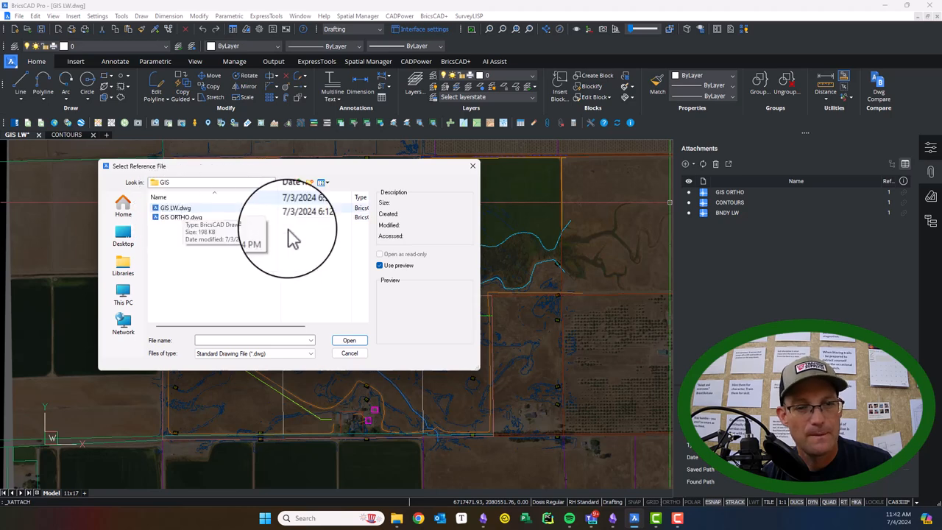
mouse_move(357, 368)
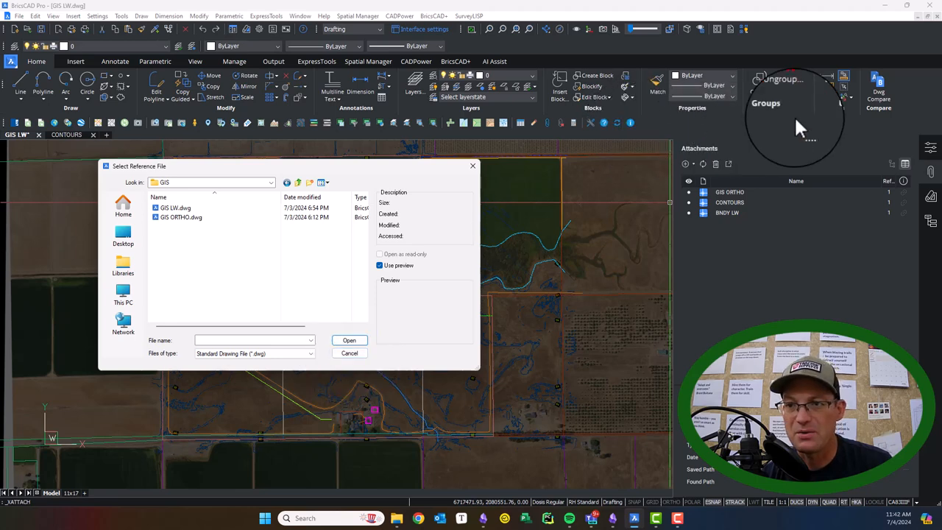
left_click(349, 353)
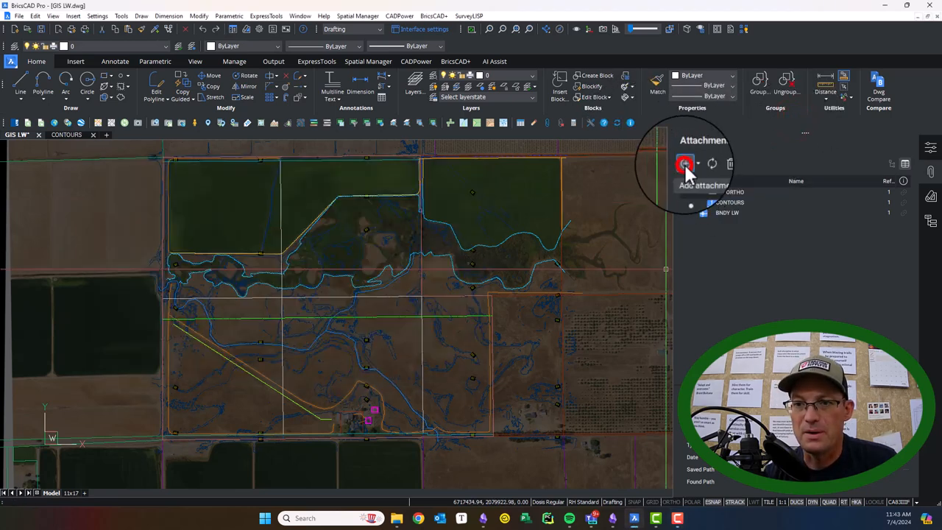
- Rename GIS ANNO.dwg to GIS ANNO 00200.dwg and choose it as the reference file
left_click(684, 164)
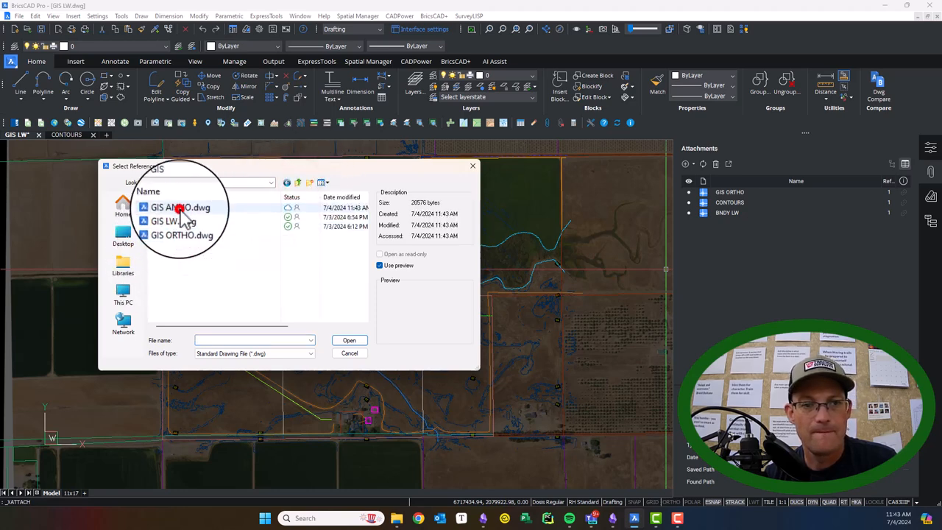
left_click(181, 208)
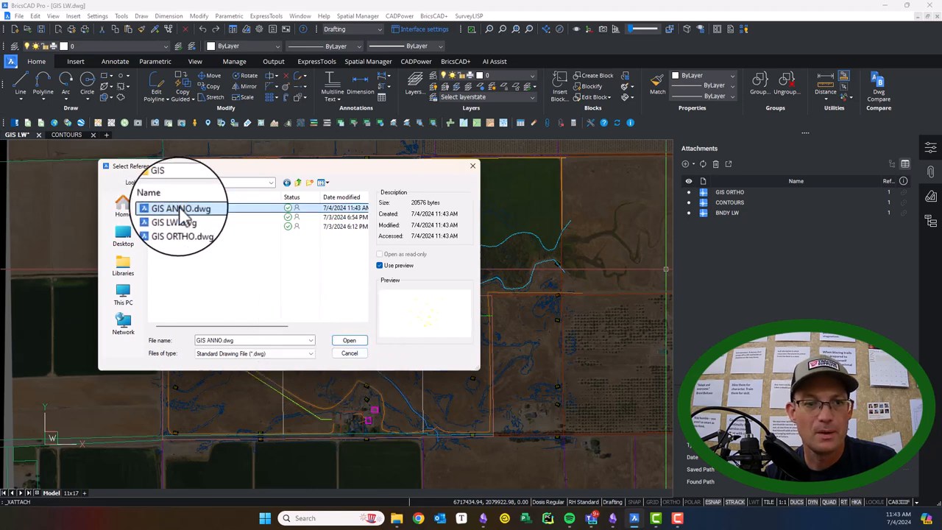
right_click(180, 209)
type(" 00200")
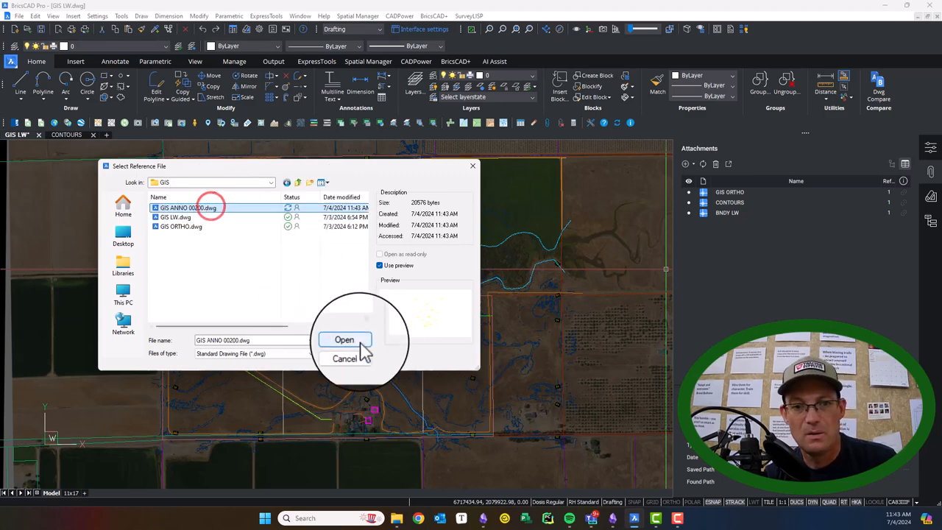
left_click(345, 340)
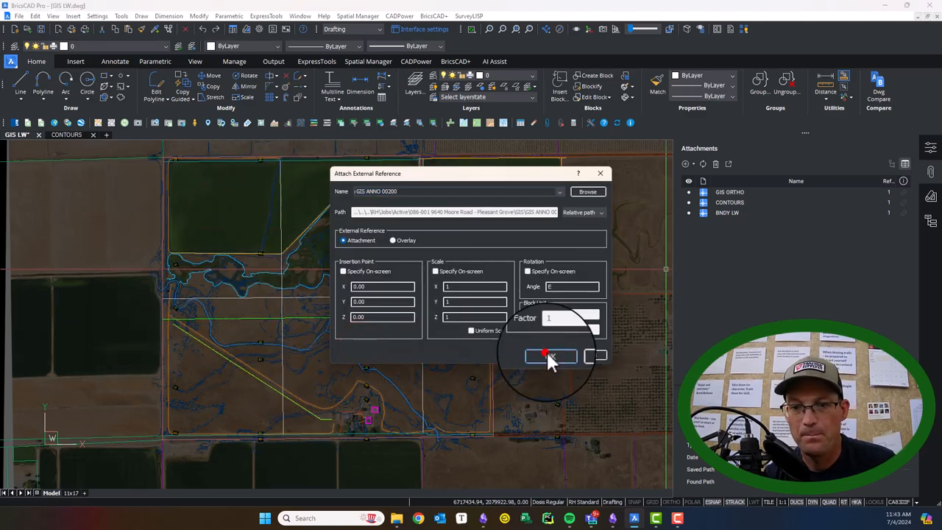
- Attach GIS ANNO 00200 with default placement, then attach BNDY ANOO 00200 and inspect the labels
left_click(547, 356)
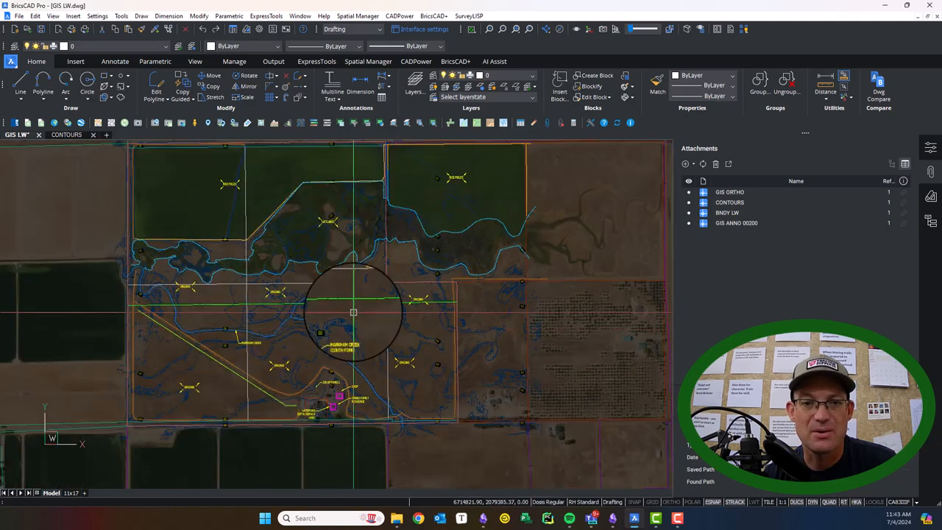
mouse_move(535, 222)
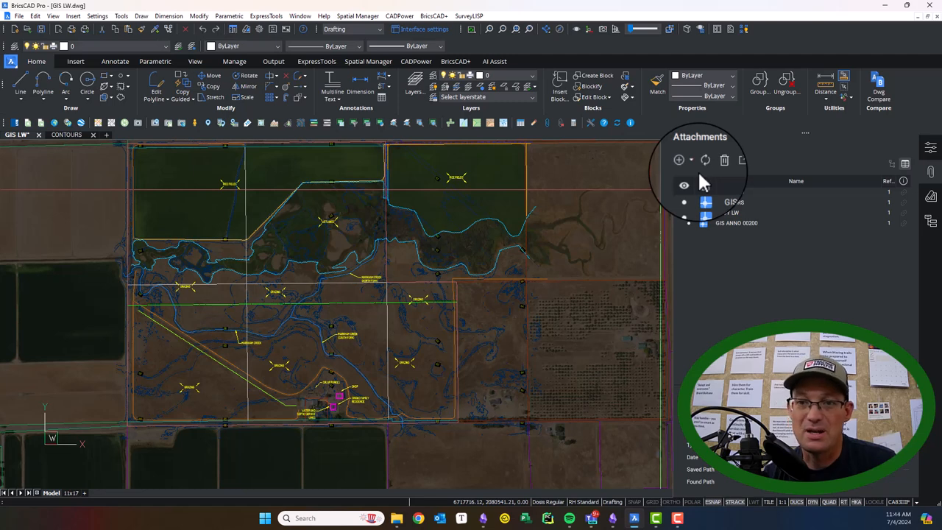
left_click(678, 160)
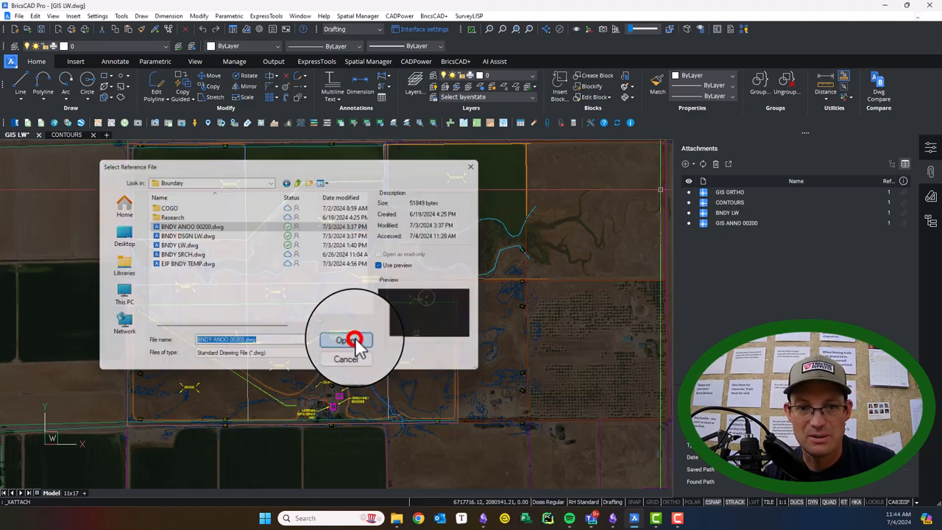
left_click(345, 339)
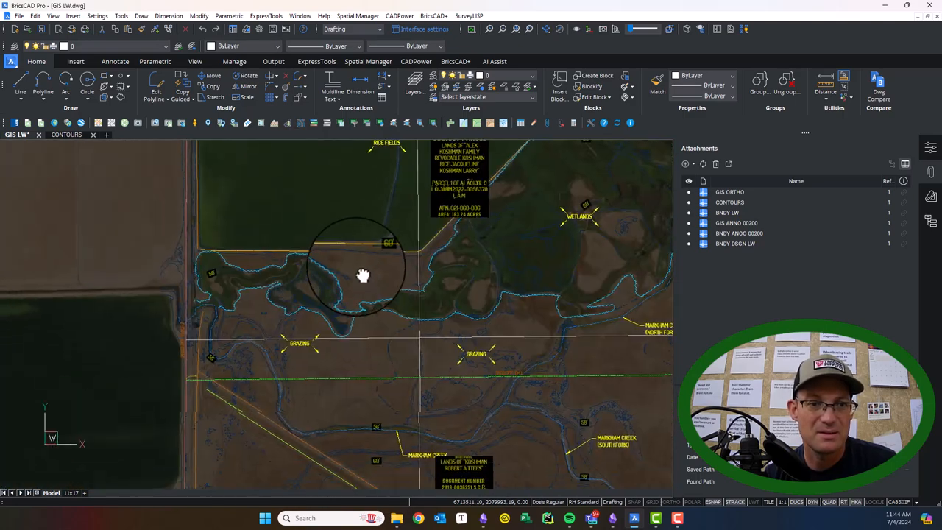
left_click_drag(363, 276, 534, 379)
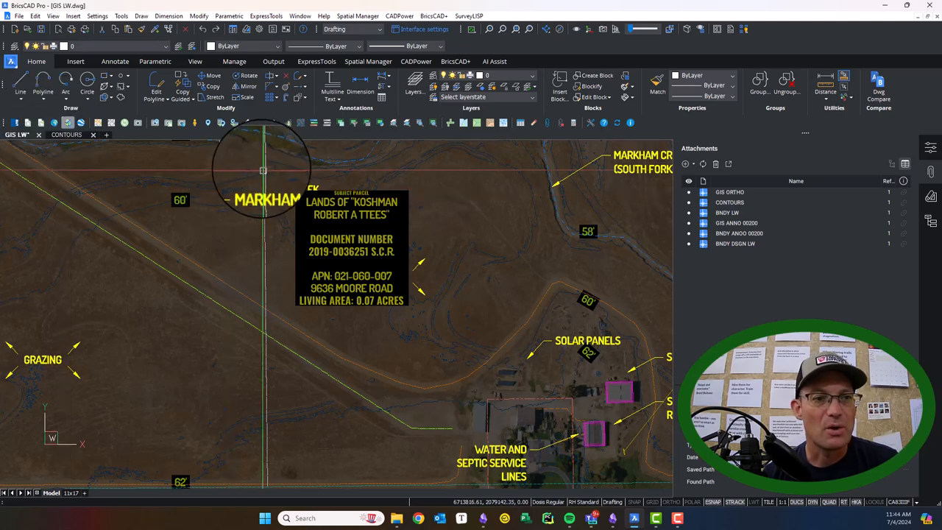
- Open the GIS ANNO 00200 drawing itself and attach BNDY LW.dwg to it with default placement
right_click(737, 221)
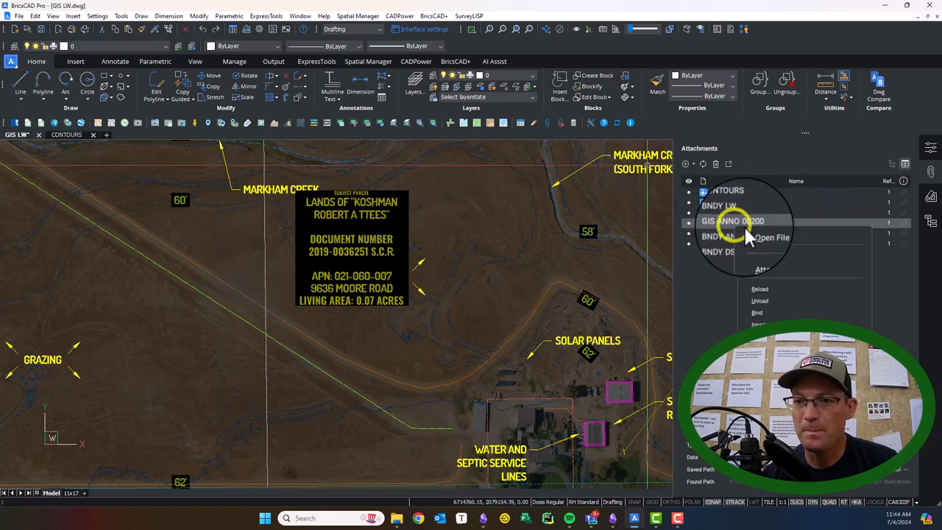
left_click(770, 234)
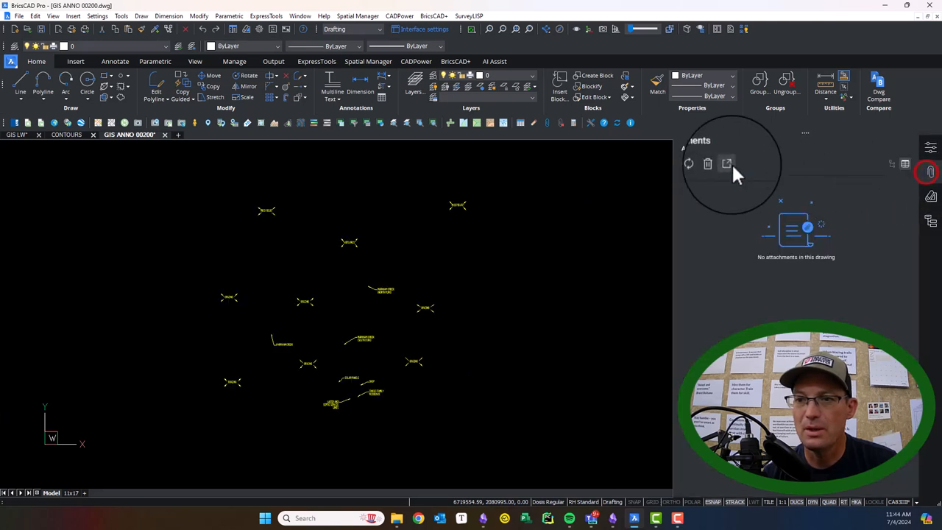
left_click(727, 164)
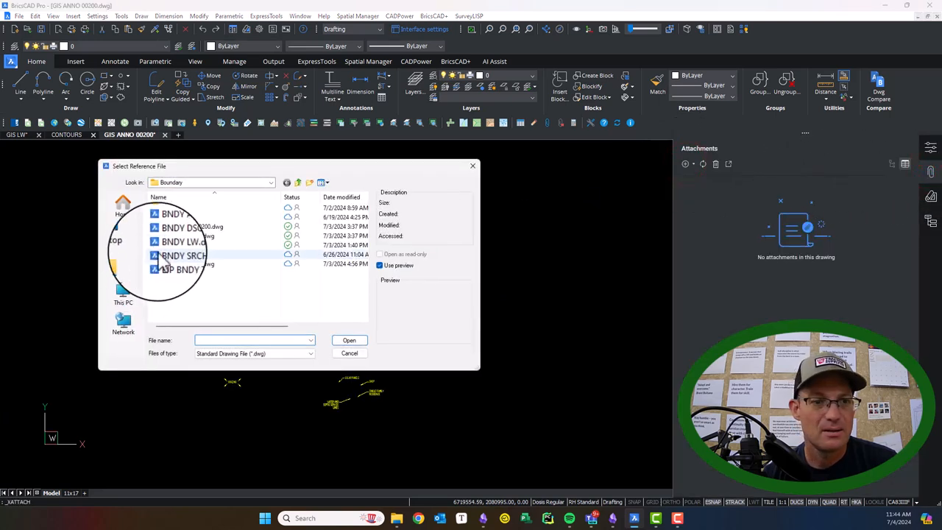
left_click(179, 245)
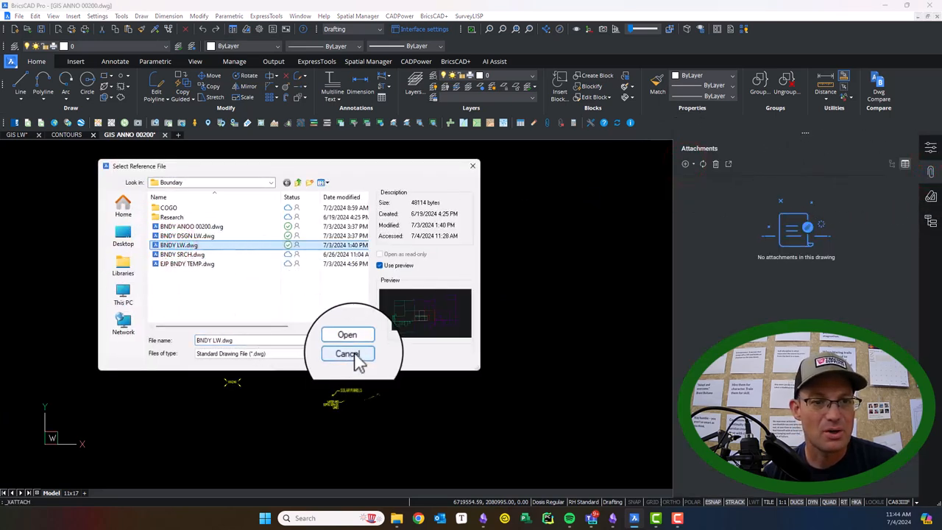
left_click(346, 334)
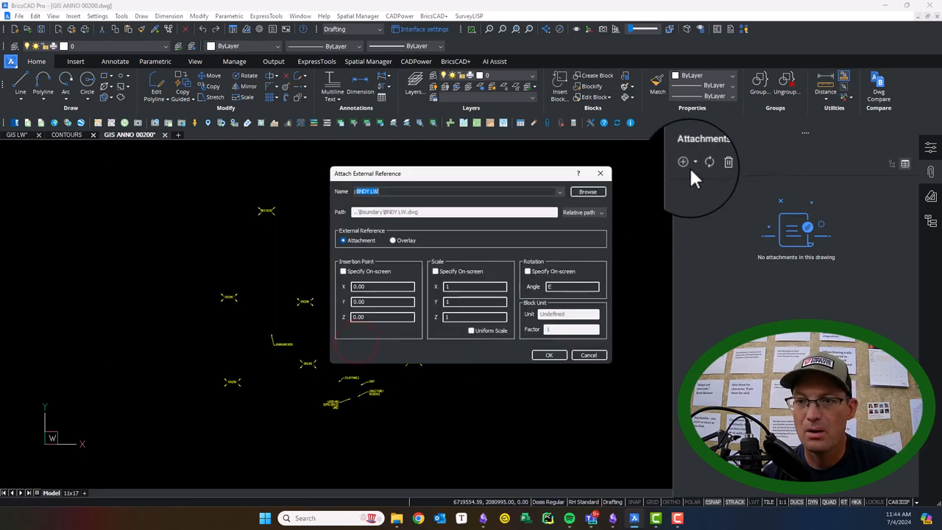
left_click(549, 355)
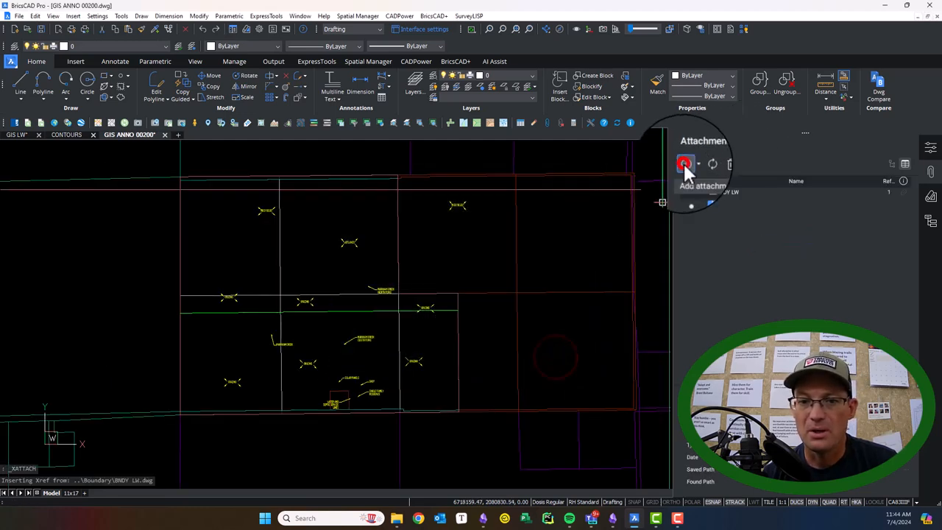
- Choose GIS\GIS LW.dwg as the next reference file to attach
left_click(685, 163)
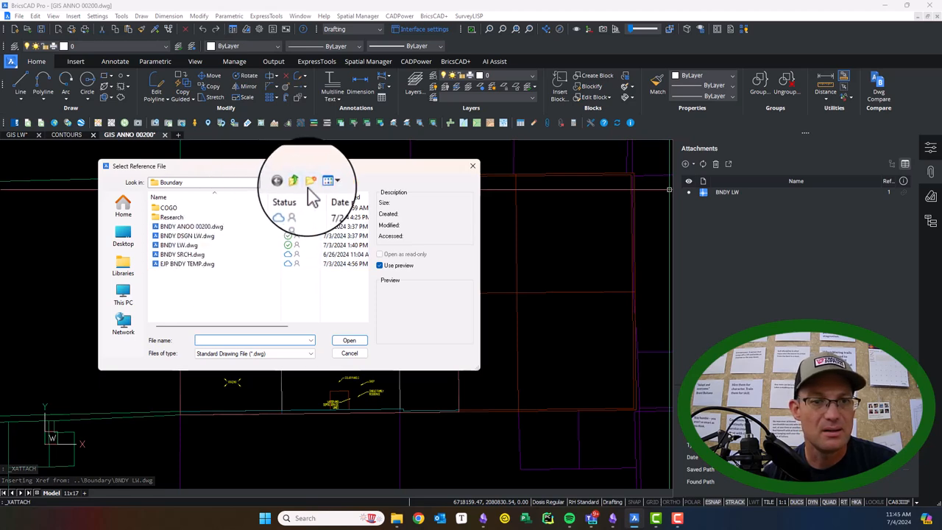
left_click(287, 181)
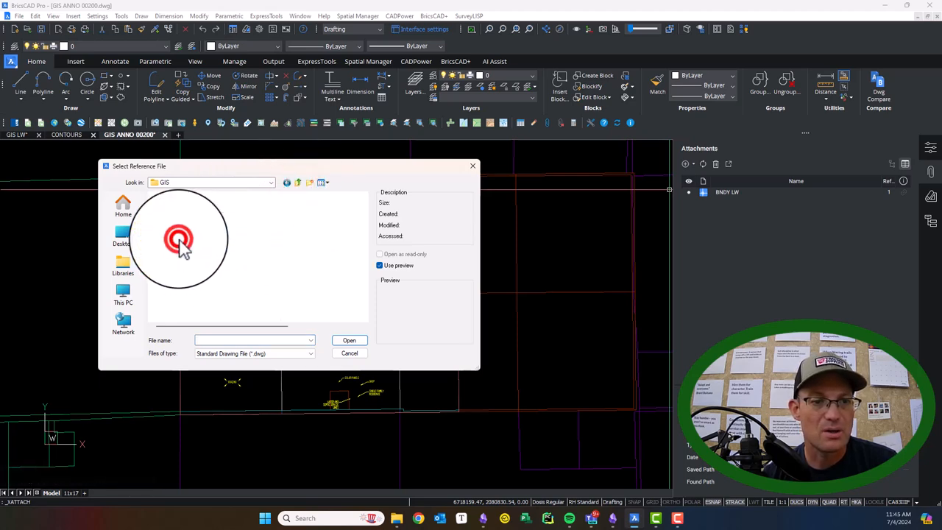
left_click(175, 216)
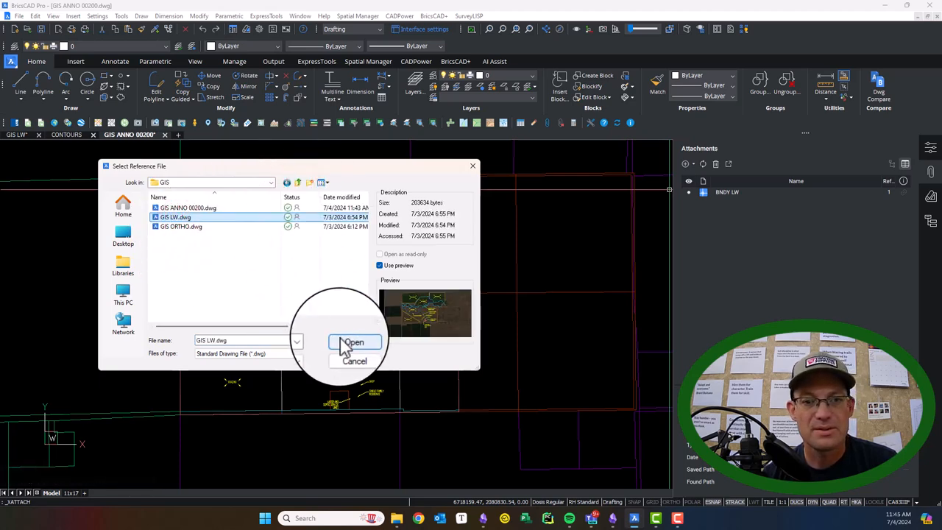
left_click(352, 343)
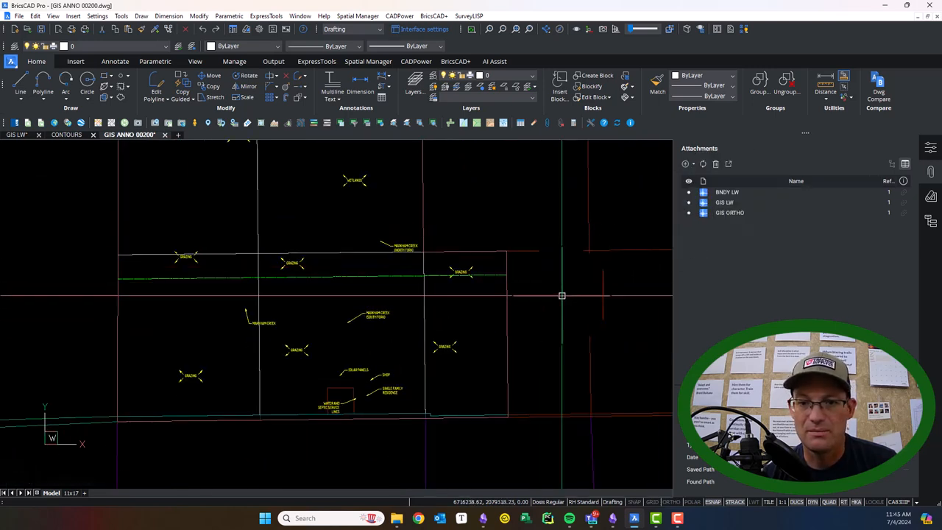
- Detach the GIS LW reference, then back out of re-attaching GIS LW.dwg
right_click(727, 192)
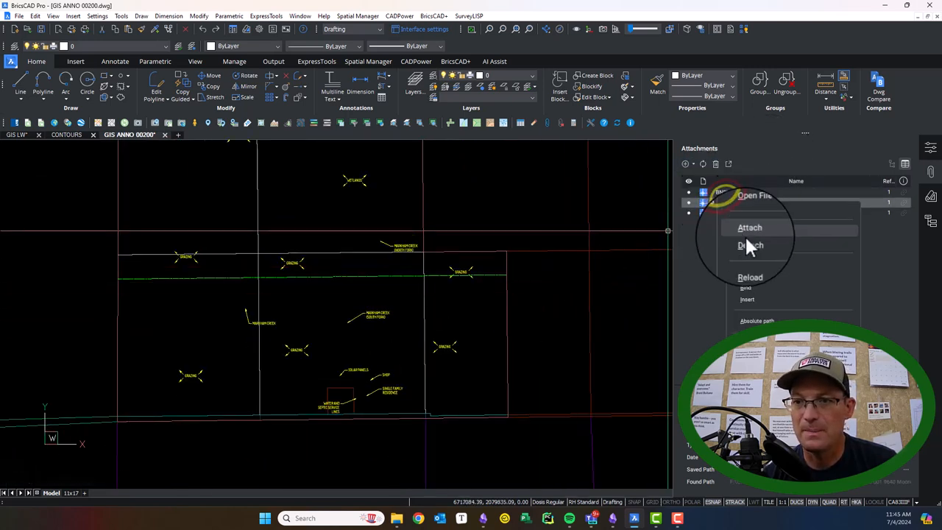
left_click(751, 245)
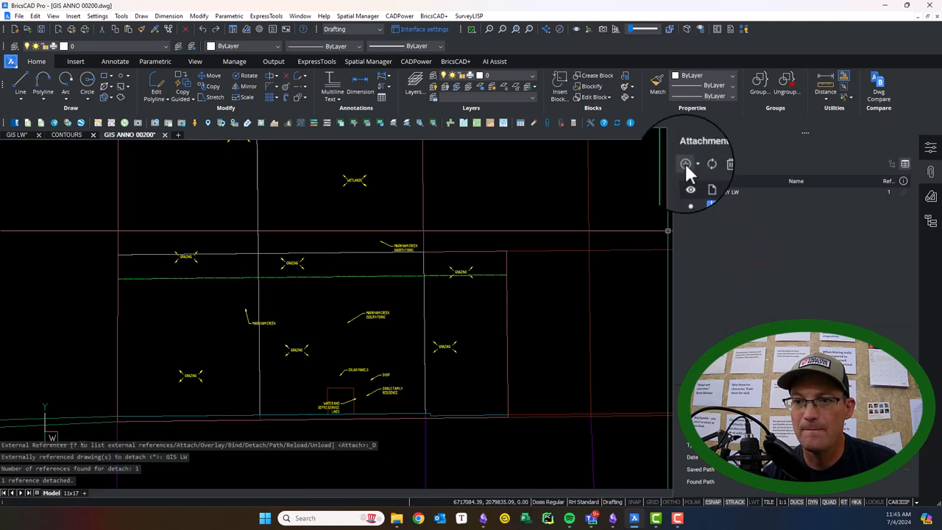
left_click(685, 163)
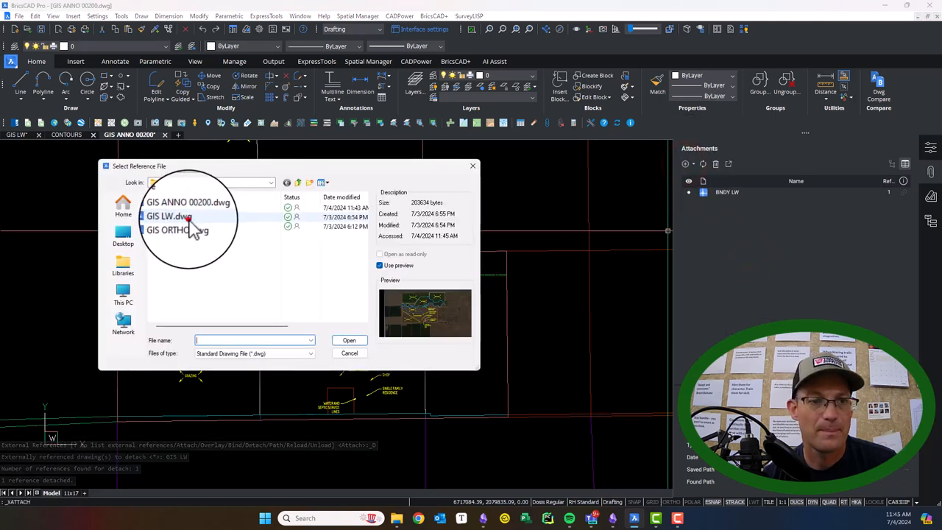
left_click(174, 216)
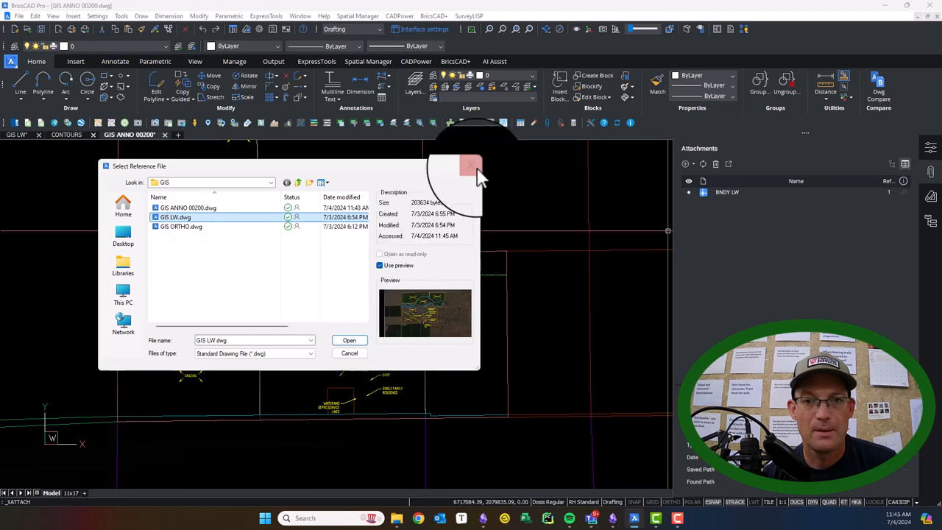
left_click(349, 340)
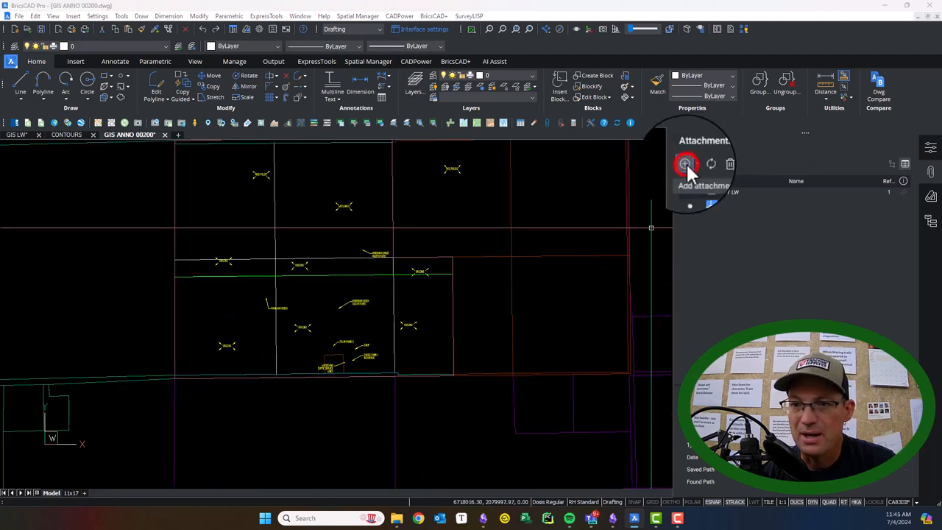
- Attach Boundary\BNDY ANOO 00200.dwg to the annotation drawing with default placement
left_click(686, 164)
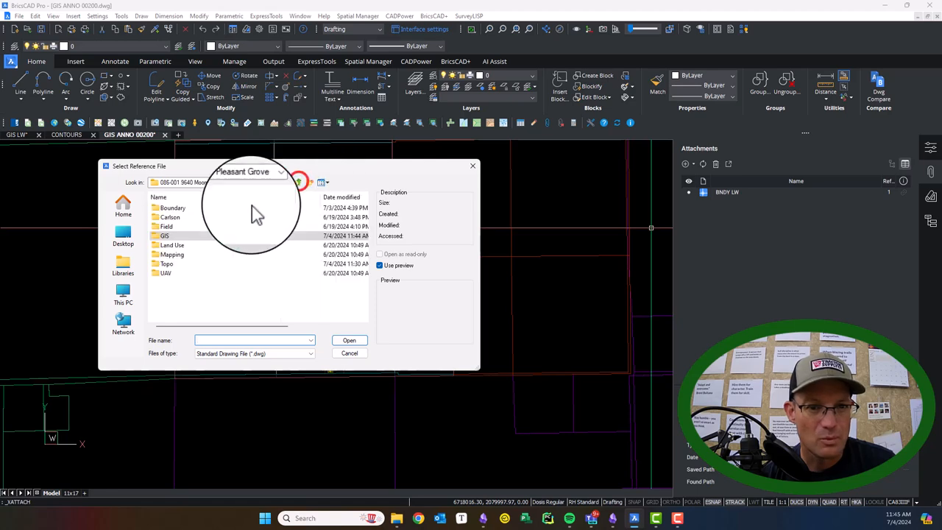
double_click(173, 207)
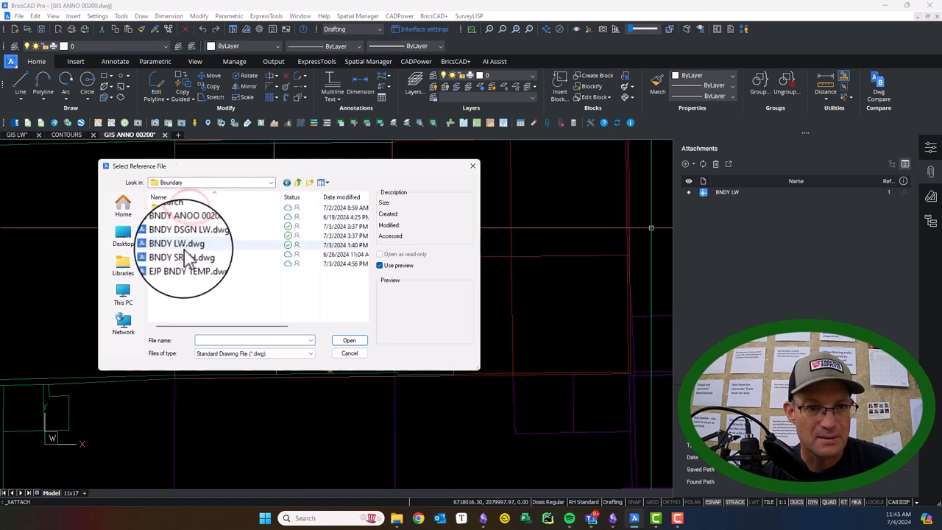
double_click(184, 215)
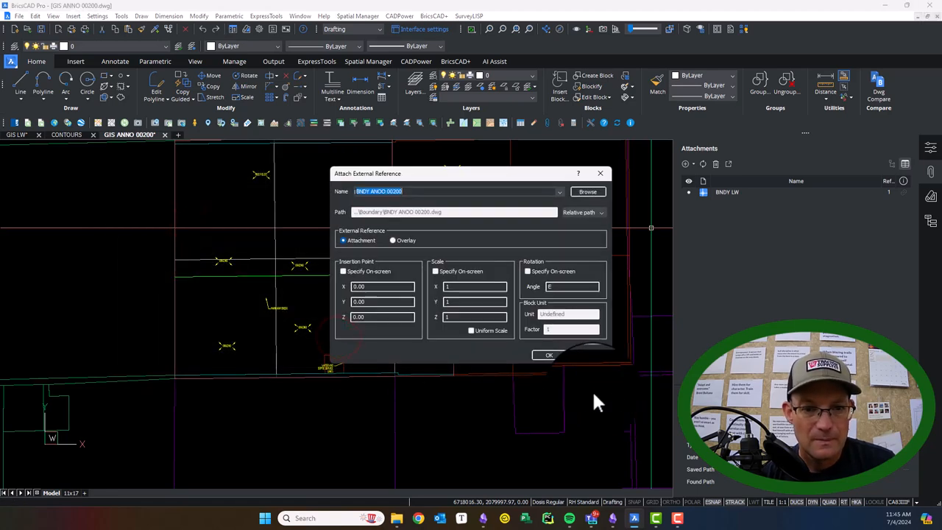
left_click(548, 355)
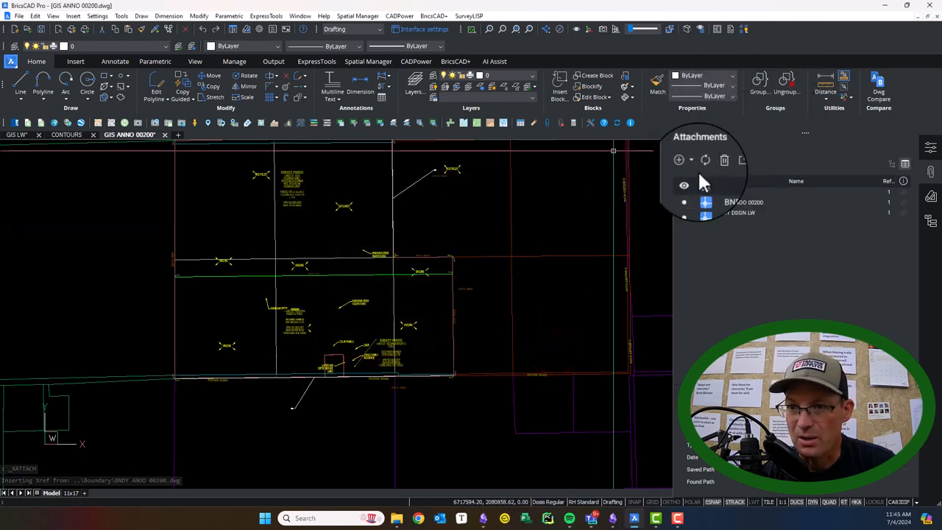
- Attach Topo\CONTOURS.dwg to the annotation drawing at 0,0,0
left_click(678, 161)
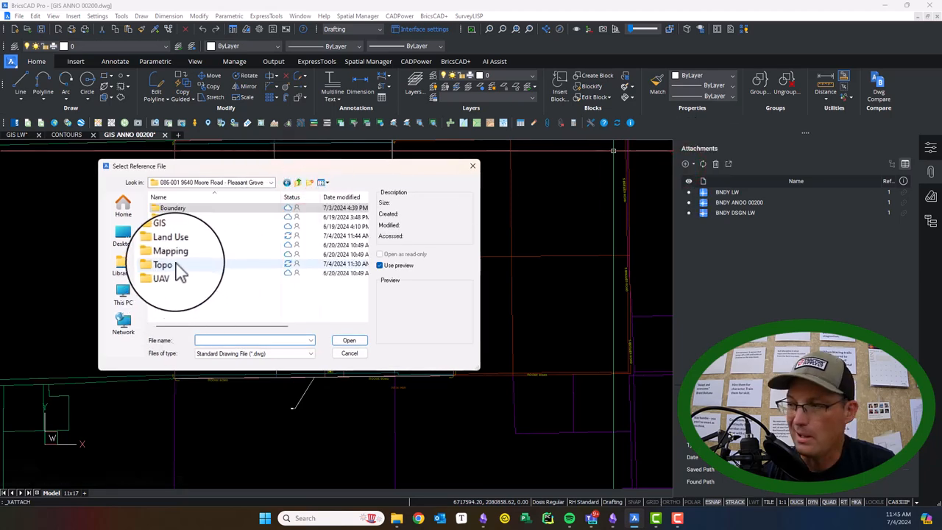
double_click(162, 264)
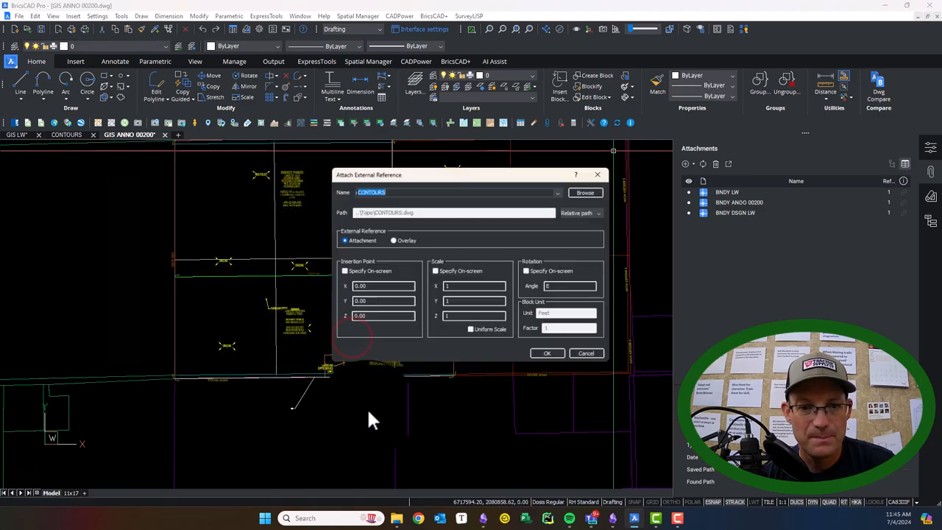
left_click(547, 354)
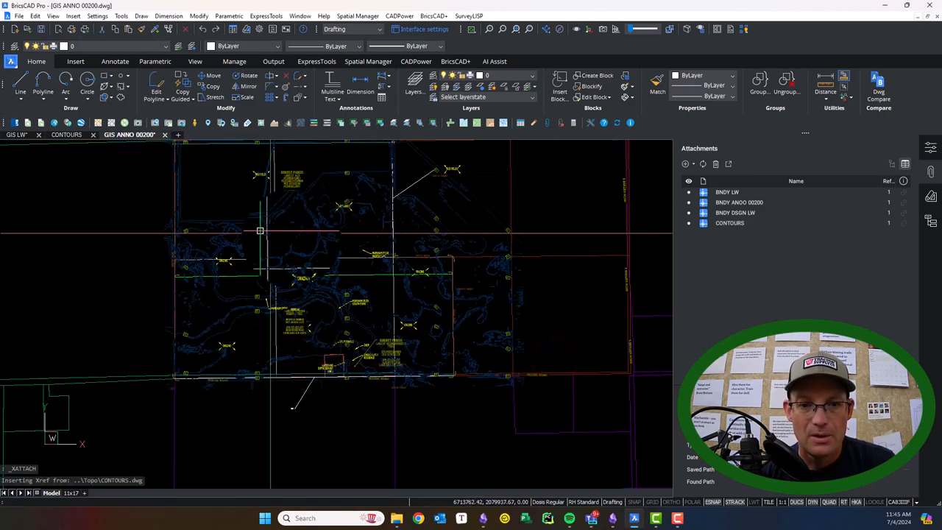
- Grip-stretch the multileader to a clear spot and copy the GRAZING label to another field
scroll("up", 3)
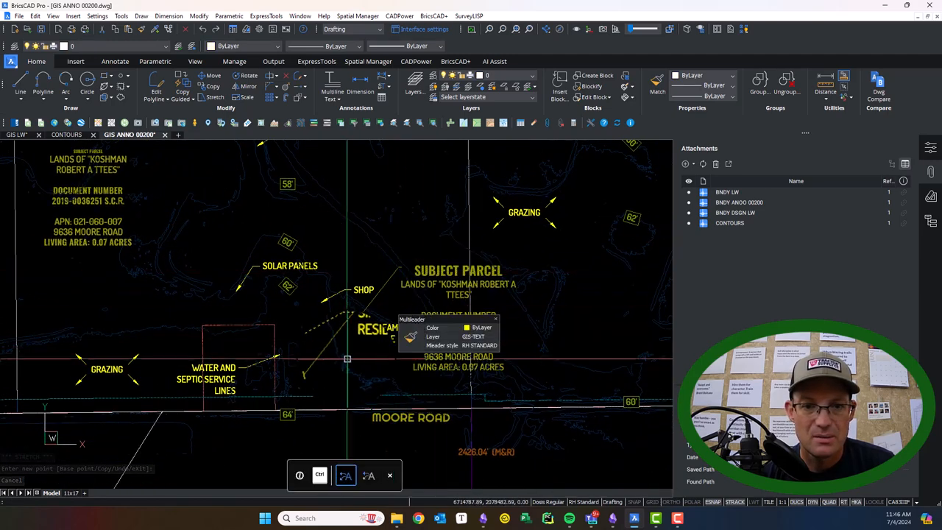
left_click(396, 329)
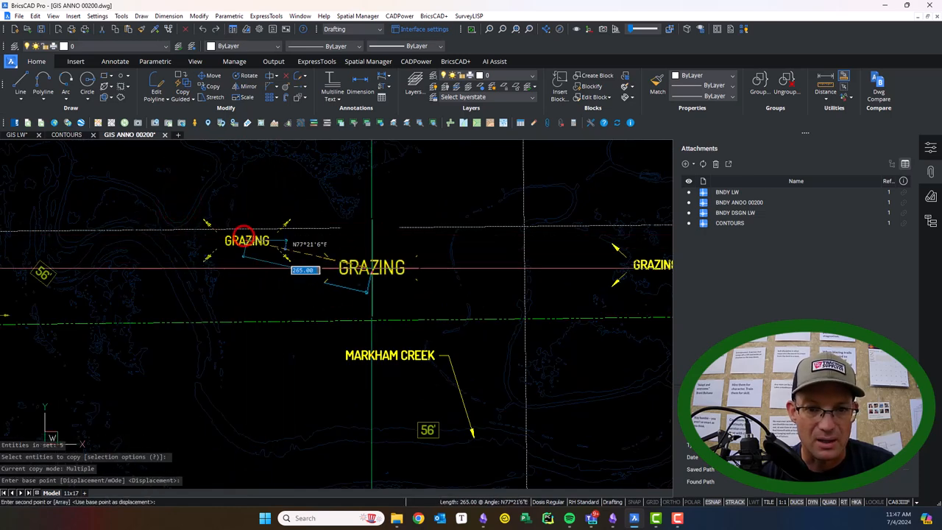
left_click(193, 204)
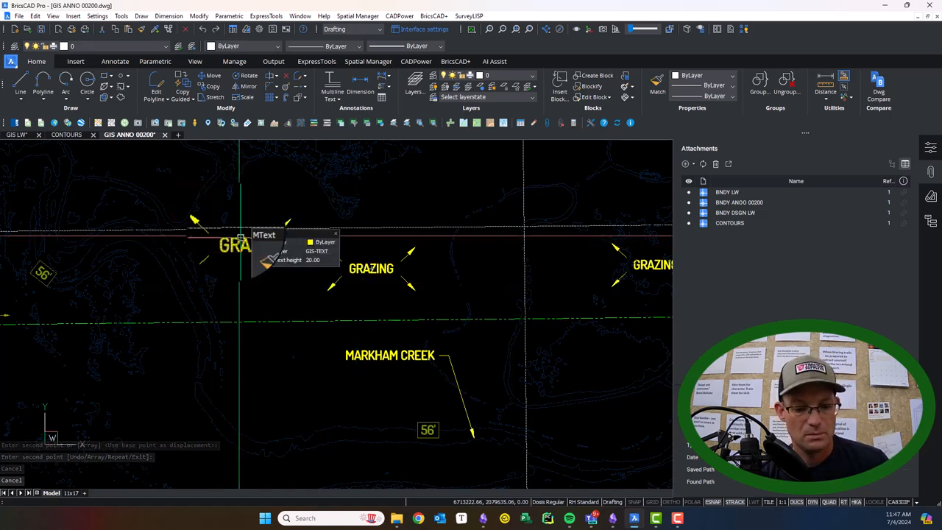
left_click(318, 278)
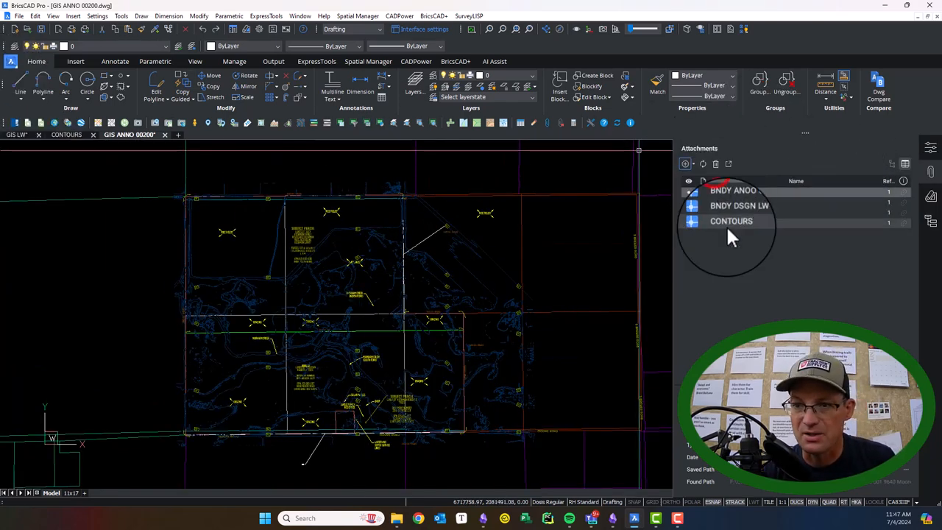
- Detach CONTOURS, BNDY ANOO 00200 and BNDY LW, leaving only the GIS labels
right_click(730, 220)
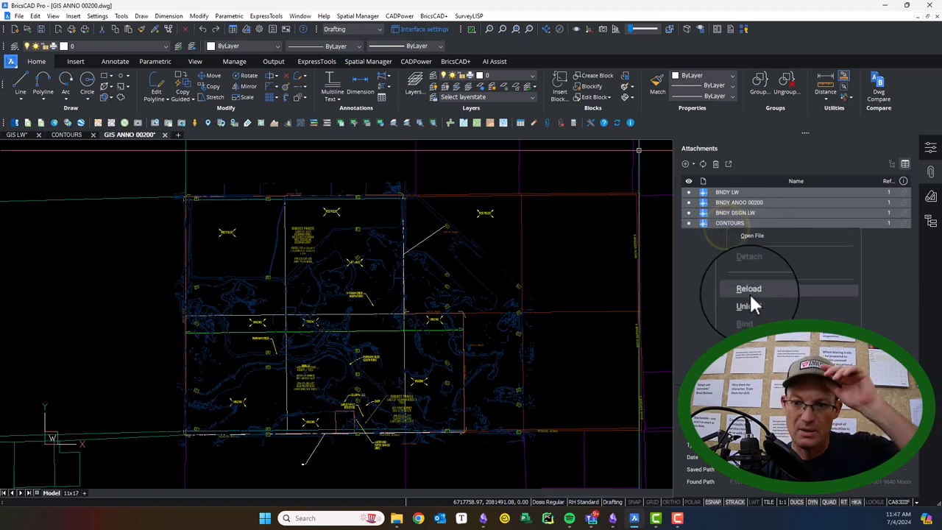
mouse_move(750, 303)
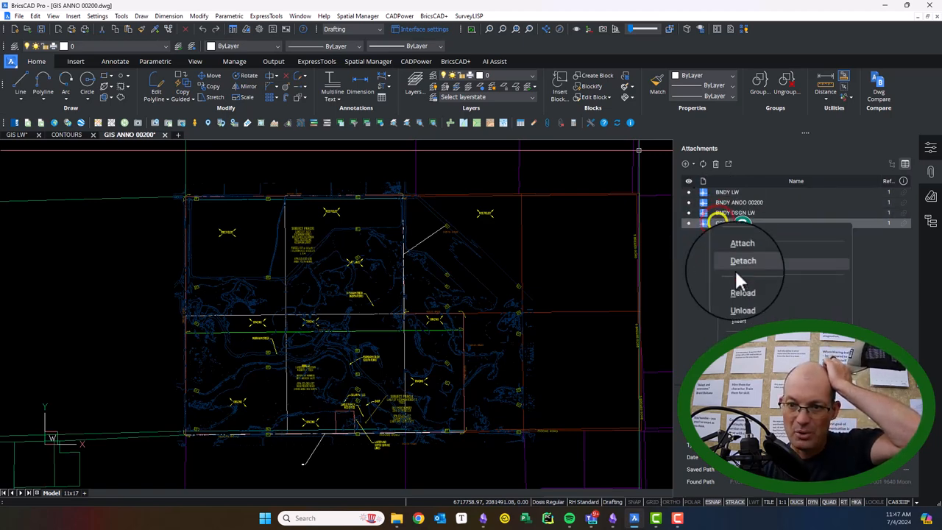
left_click(743, 261)
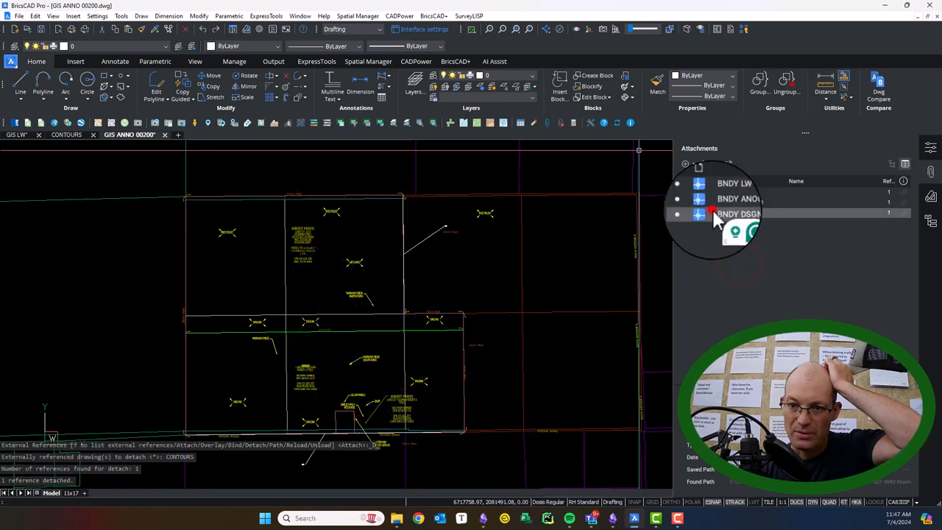
right_click(738, 203)
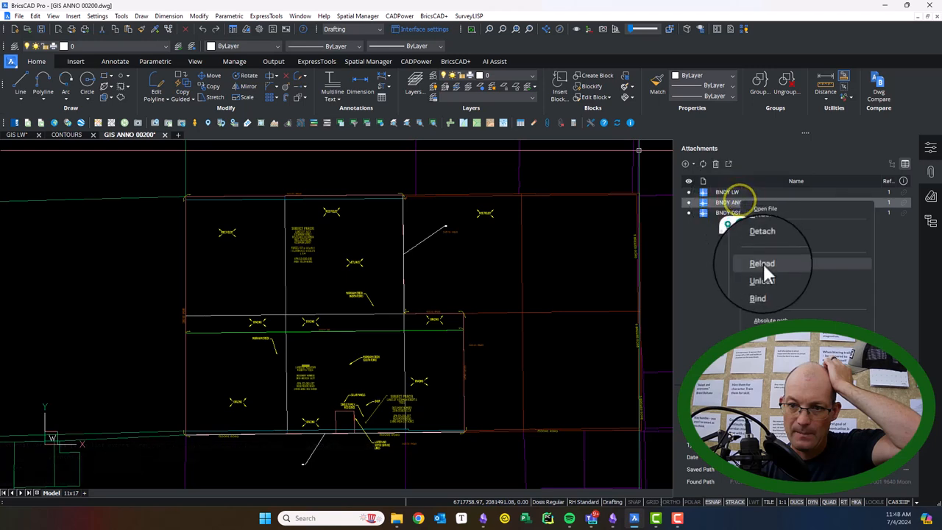
left_click(762, 231)
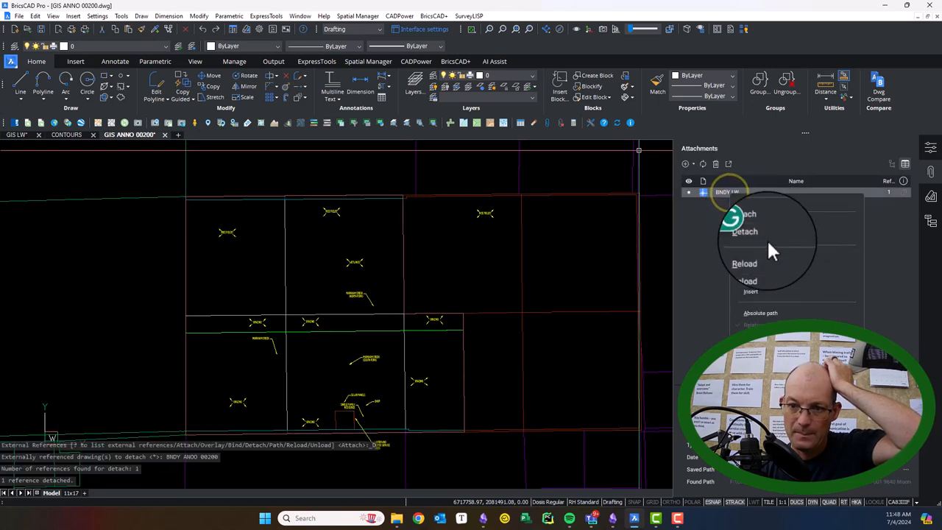
left_click(745, 231)
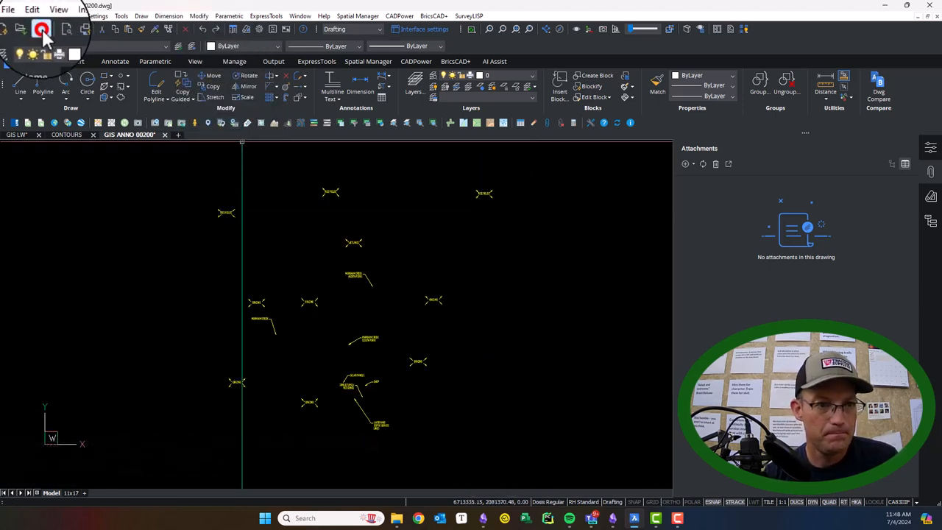
- Save and close the GIS ANNO 00200 drawing, returning to the GIS LW site plan
left_click(42, 29)
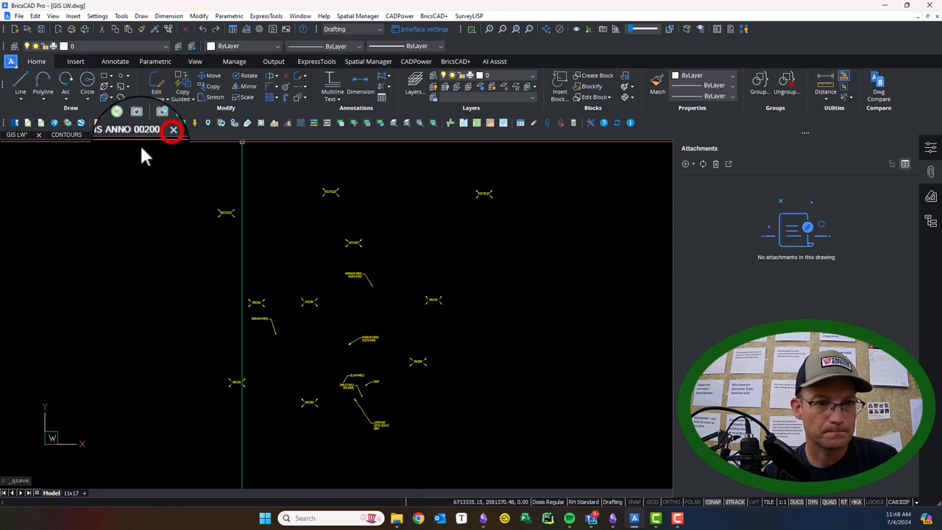
left_click(66, 134)
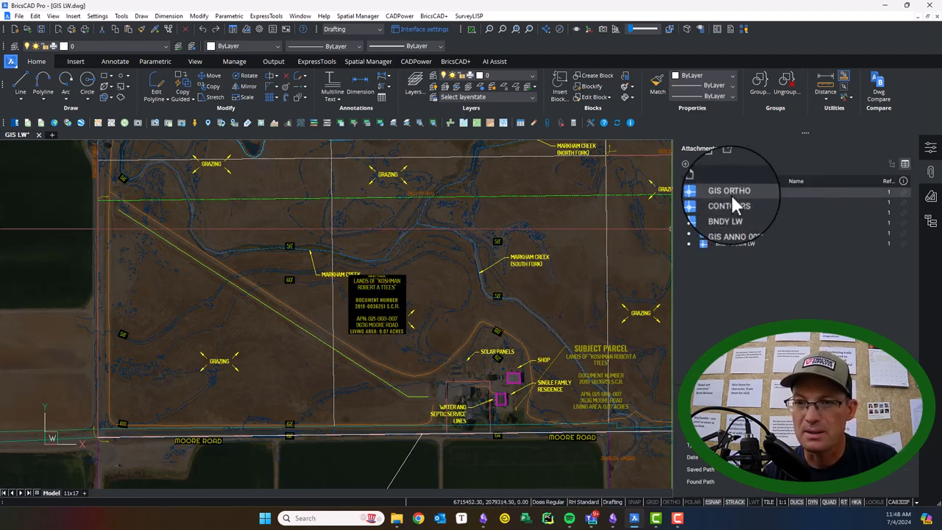
- Reload the GIS ANNO 00200 xref from the Attachments panel so the cleaned labels display
right_click(725, 222)
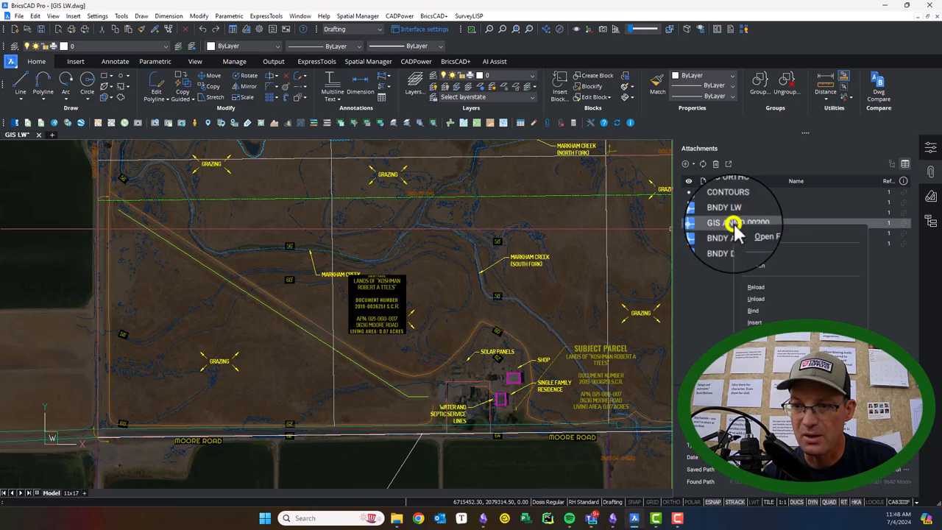
left_click(756, 287)
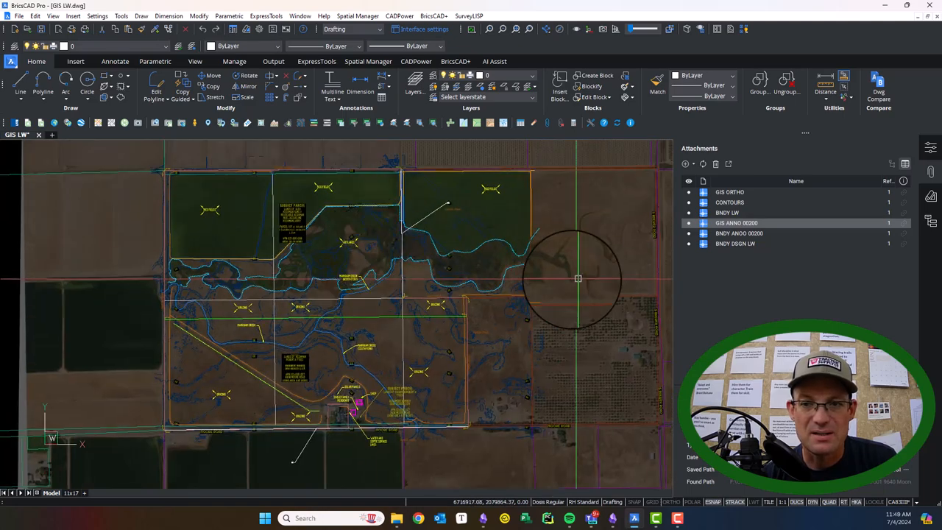
left_click_drag(578, 278, 355, 280)
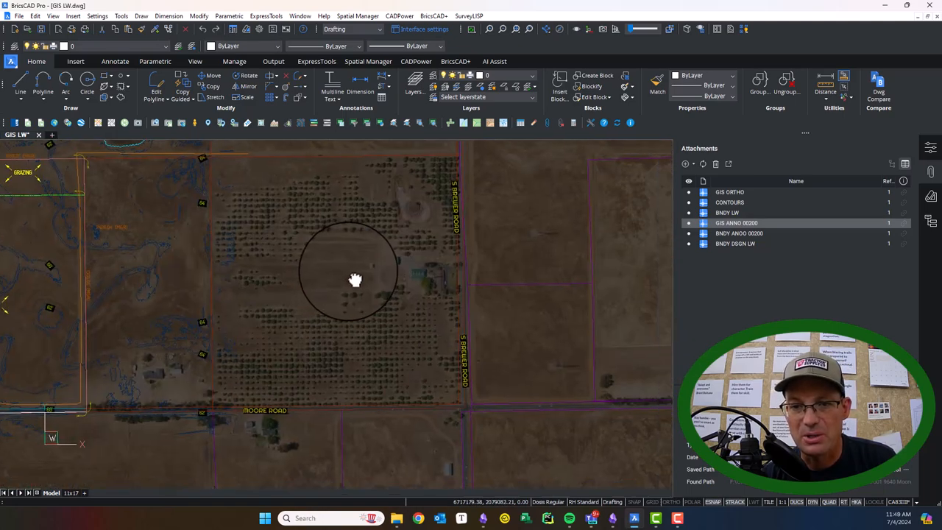
left_click_drag(355, 279, 571, 194)
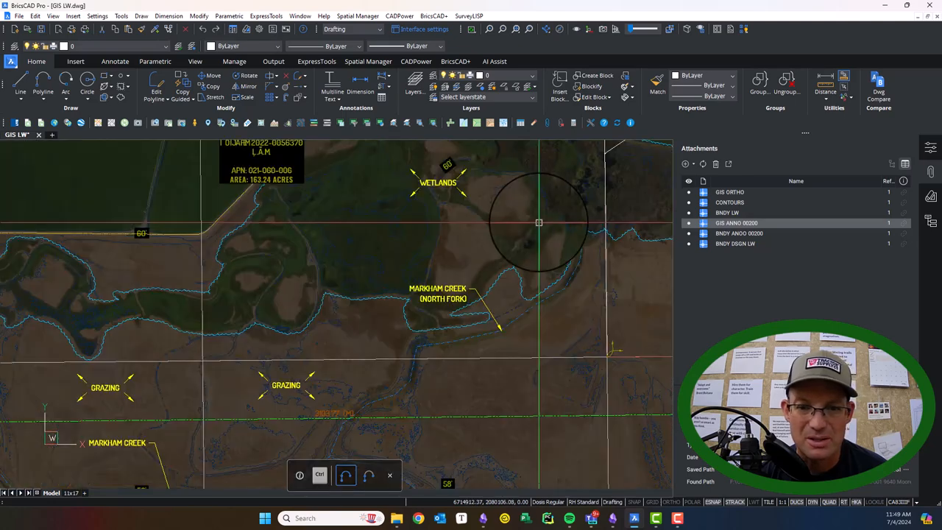
scroll("down", 3)
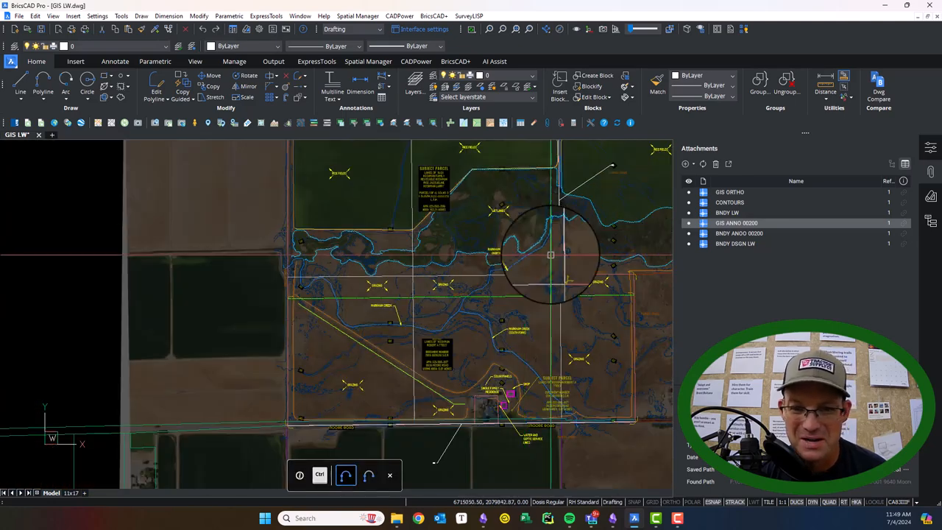
scroll("down", 3)
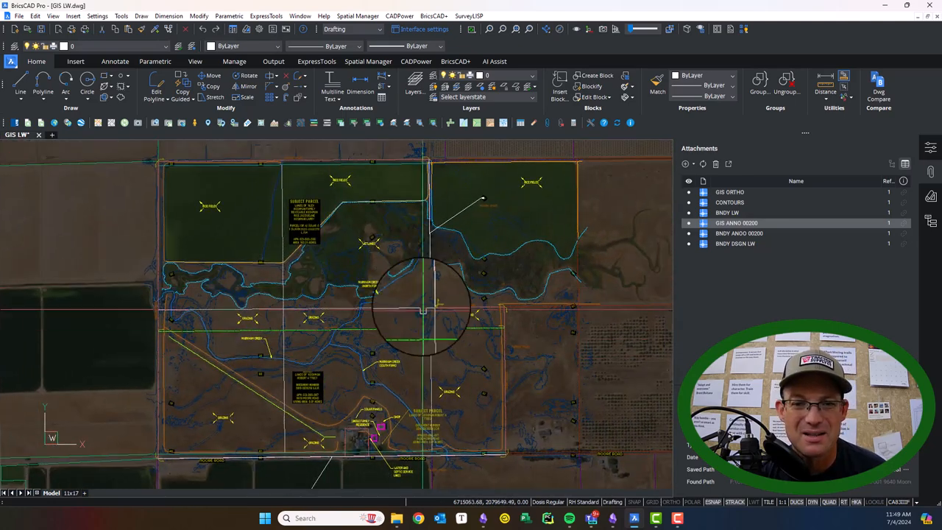